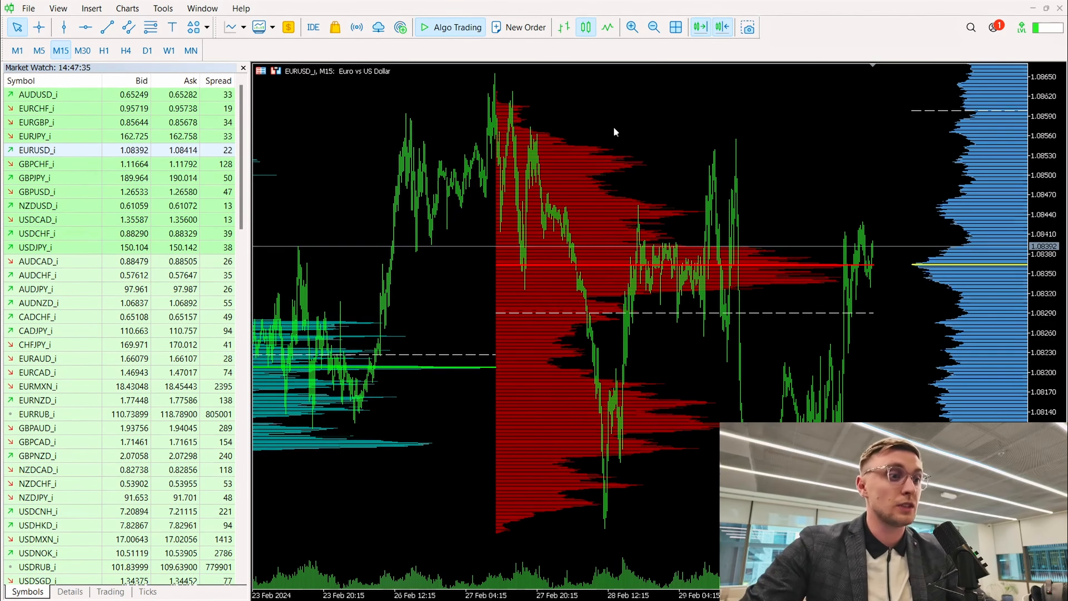
pyautogui.moveTo(497, 197)
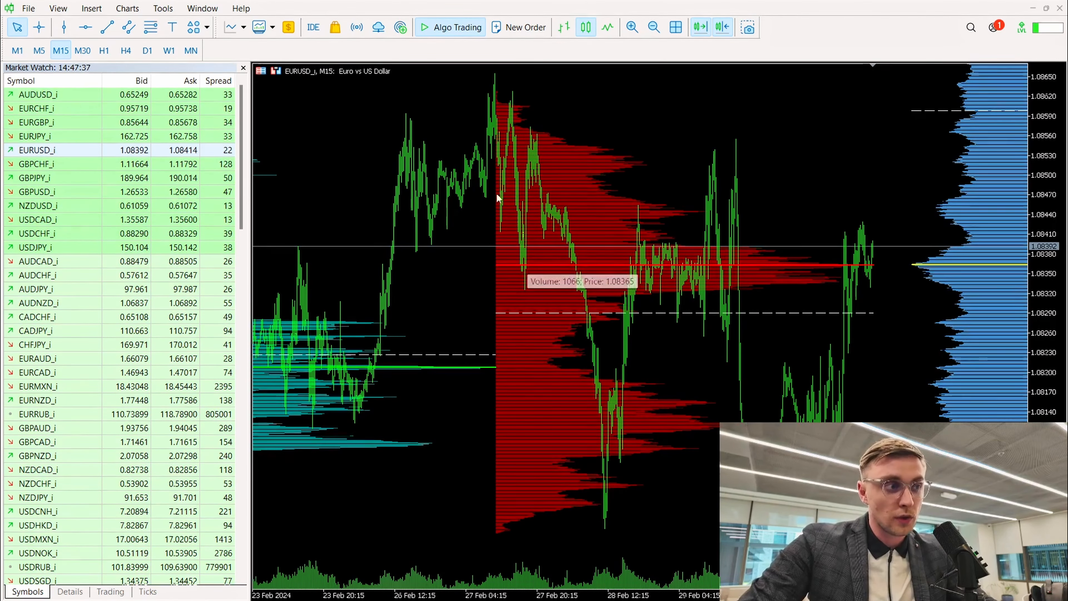
# Step: Bring up the Insert menu to reach the built-in indicators list
pyautogui.click(91, 9)
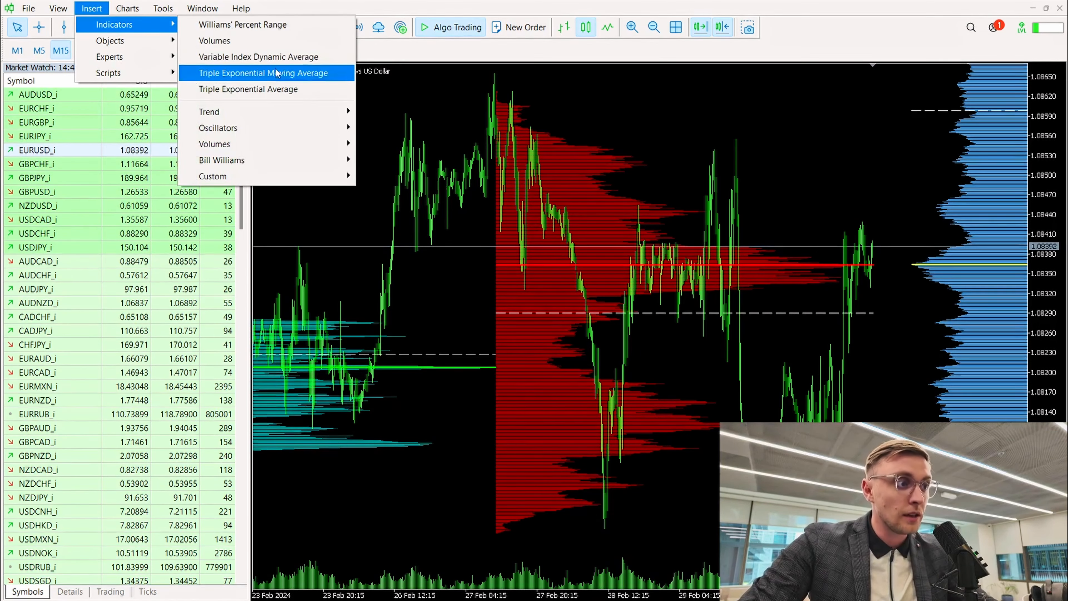
pyautogui.moveTo(209, 111)
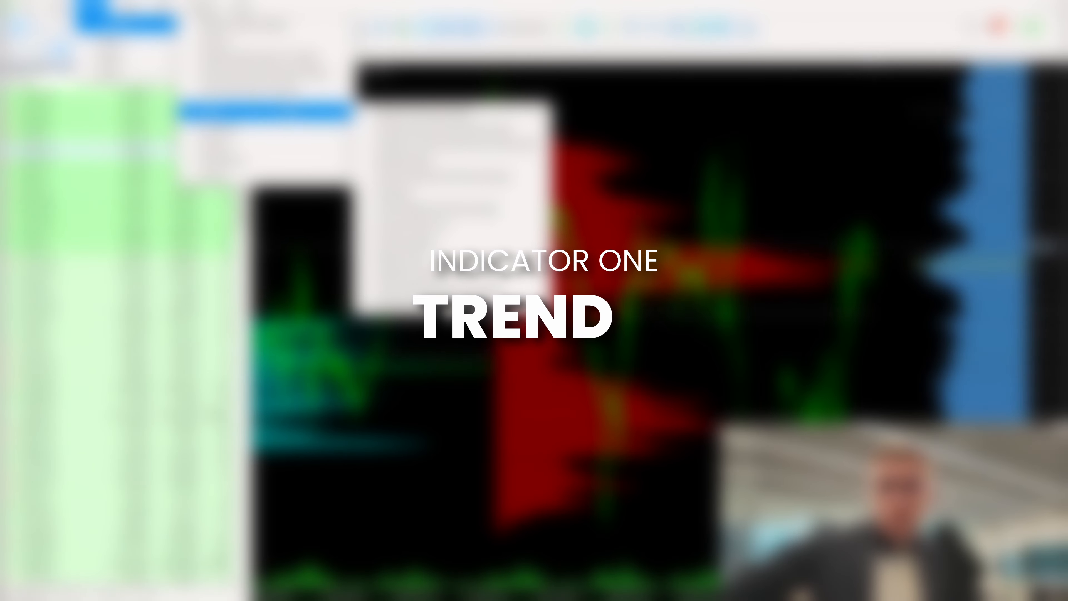
pyautogui.moveTo(208, 112)
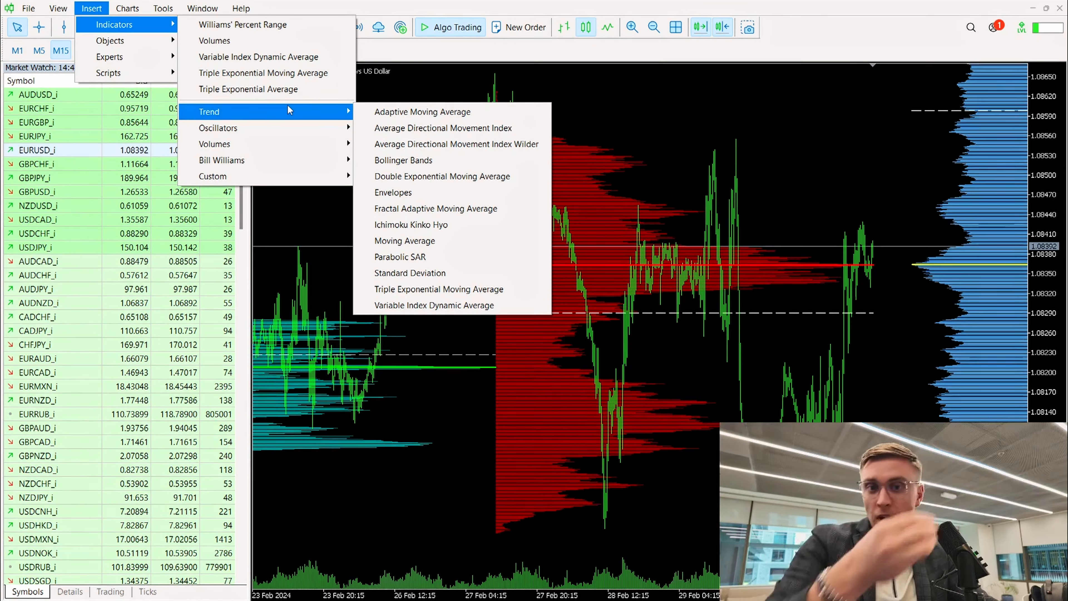
pyautogui.moveTo(411, 225)
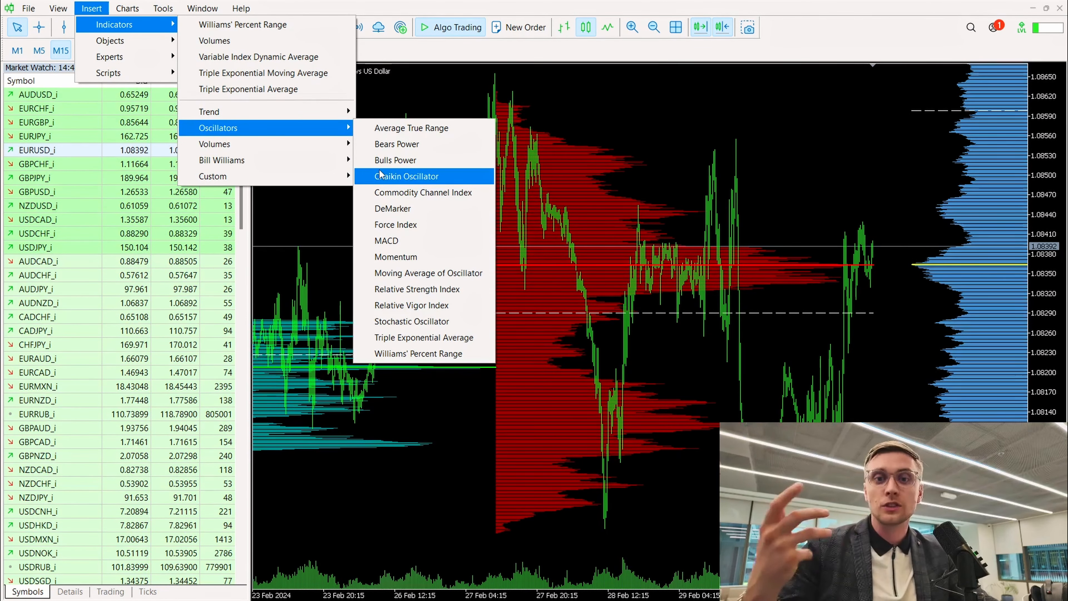
pyautogui.moveTo(221, 160)
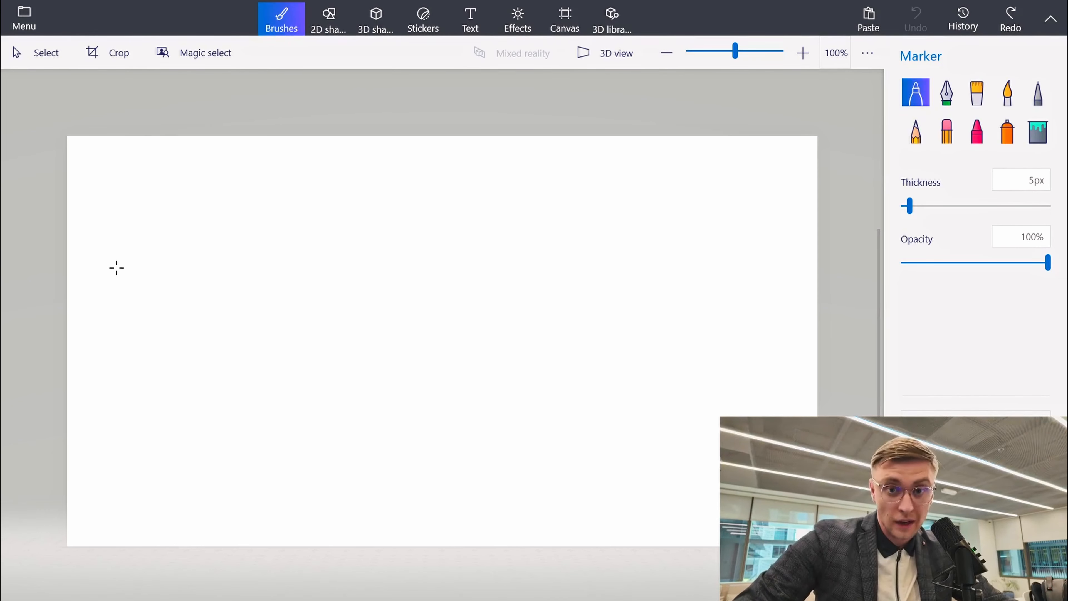
# Step: Sketch crossing vertical and horizontal axes with short volume bars above and below the horizontal line
pyautogui.moveTo(139, 229); pyautogui.dragTo(138, 409)
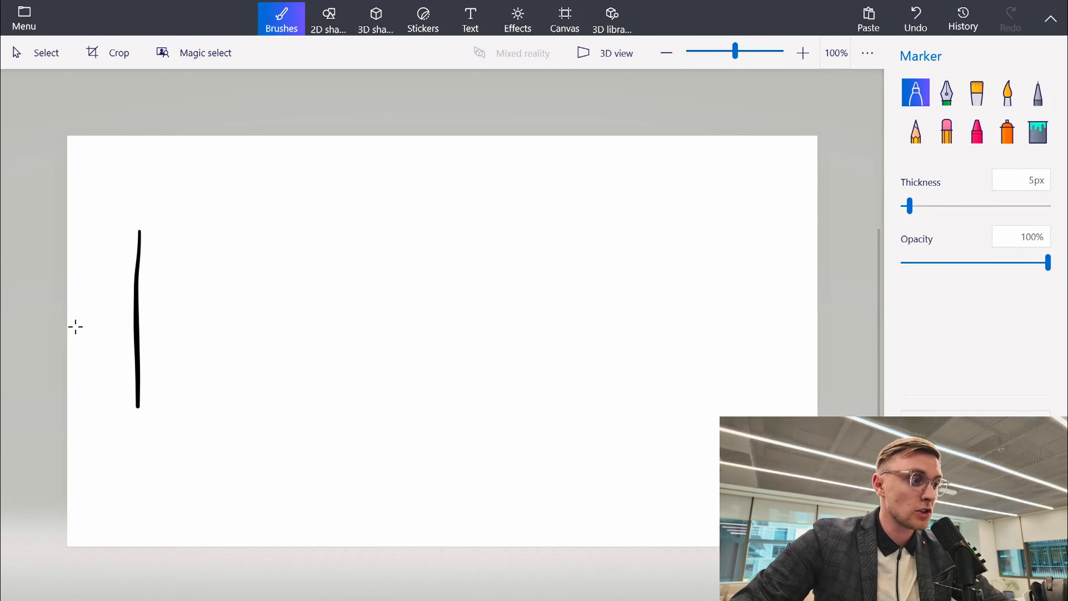
pyautogui.moveTo(75, 329); pyautogui.dragTo(320, 330)
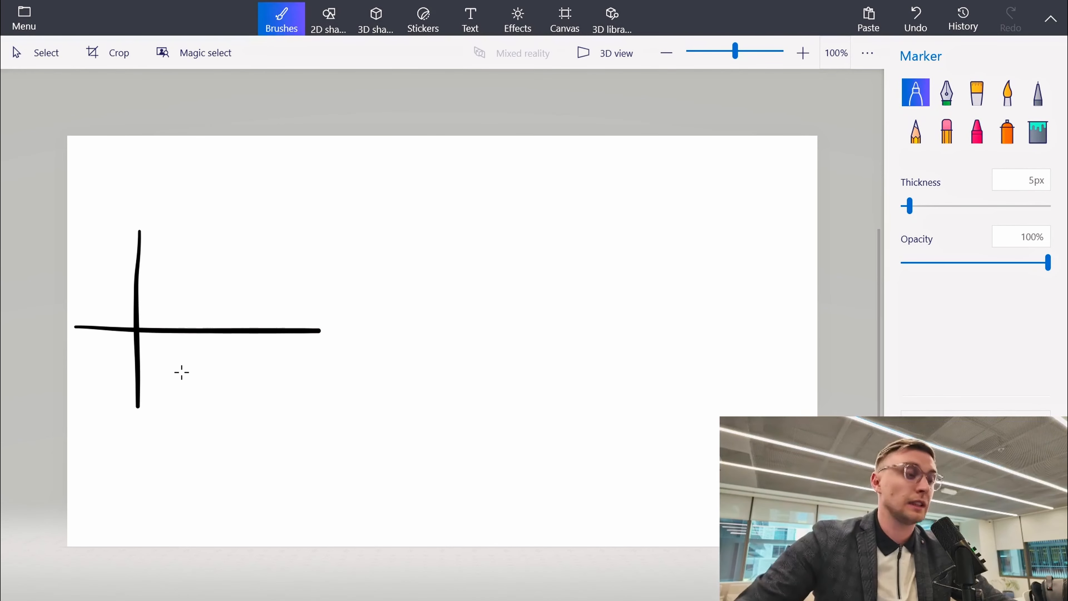
pyautogui.moveTo(158, 316)
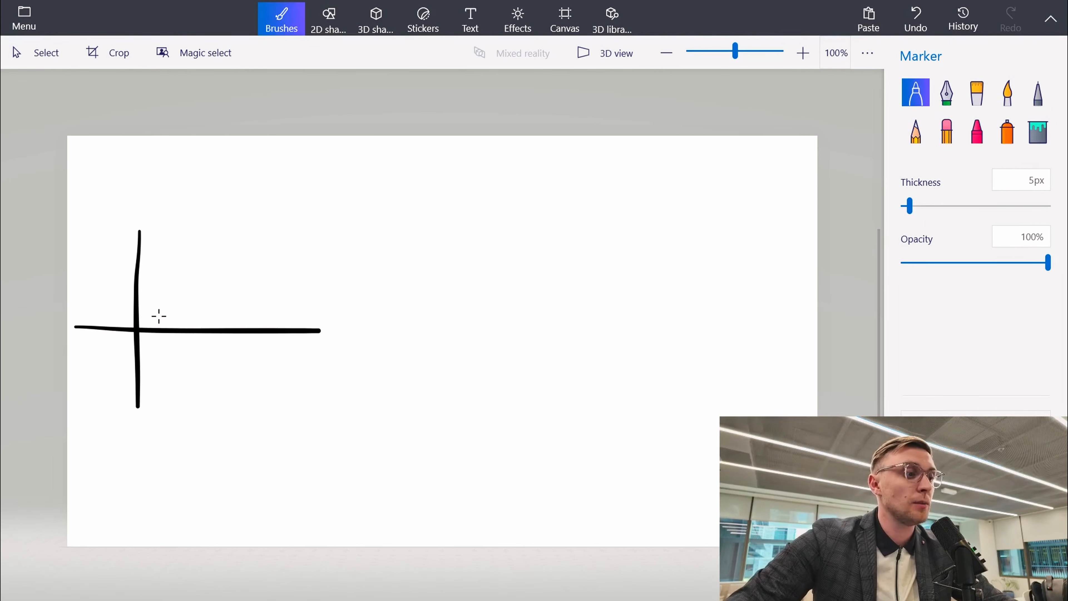
pyautogui.moveTo(164, 260); pyautogui.dragTo(235, 310)
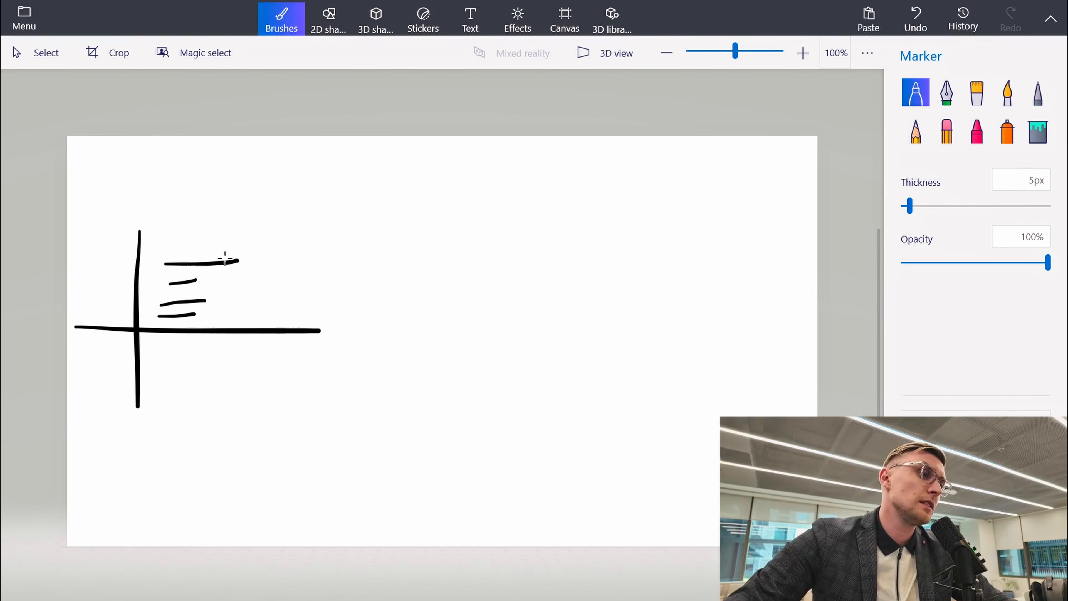
pyautogui.moveTo(88, 349); pyautogui.dragTo(127, 349)
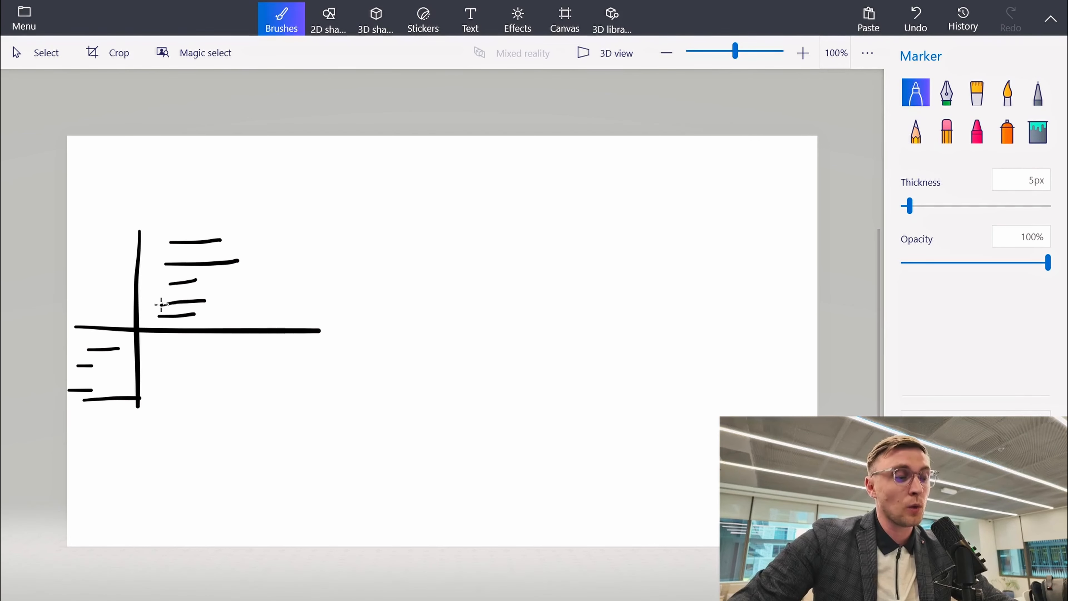
pyautogui.moveTo(424, 310)
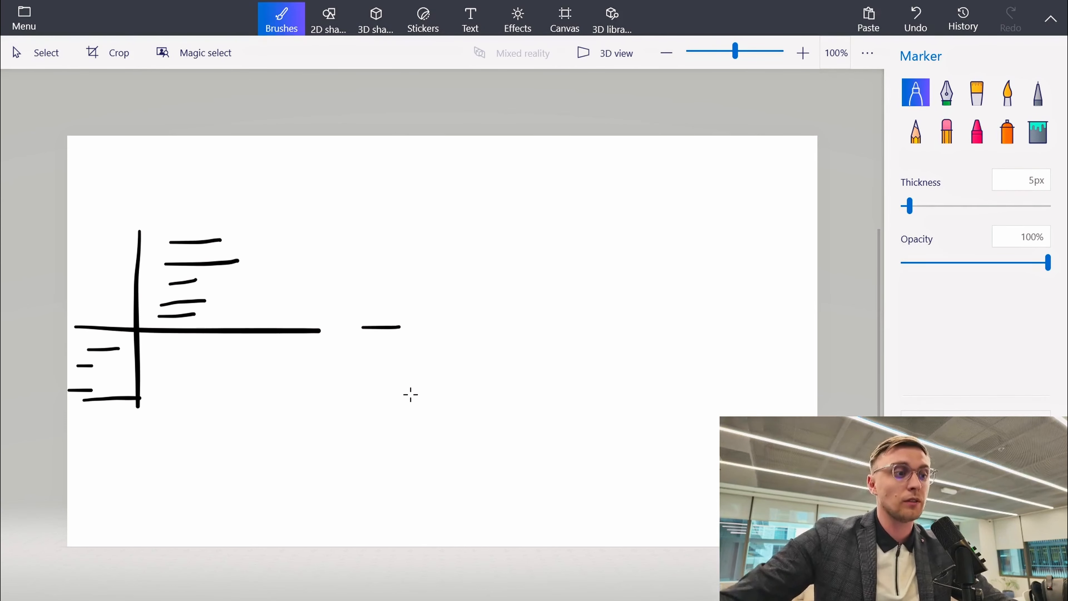
pyautogui.moveTo(436, 307)
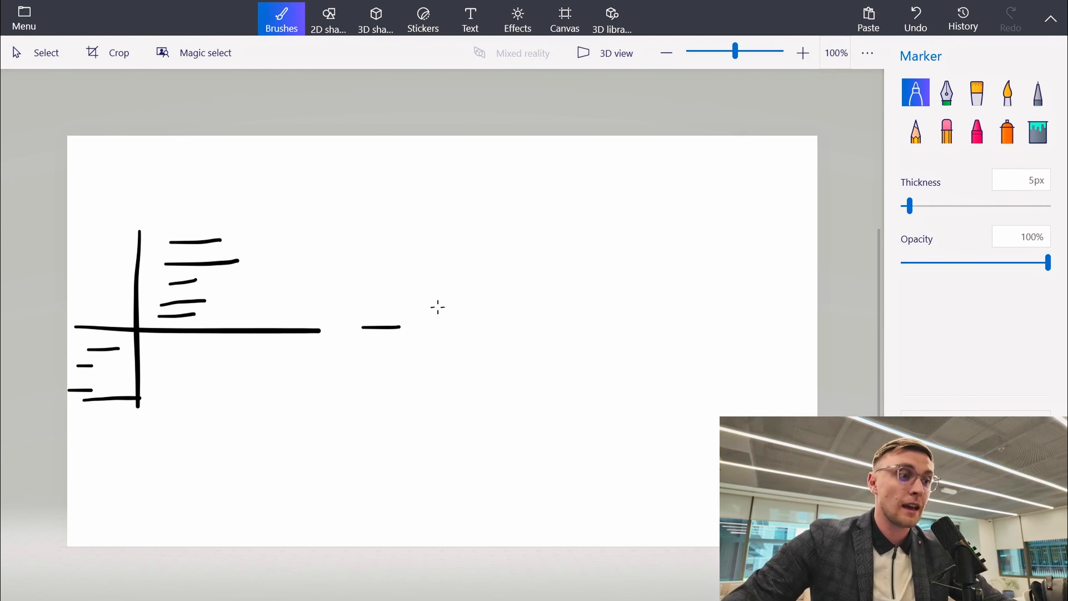
# Step: Draw a candlestick body and wicks to the right of the axes sketch
pyautogui.moveTo(446, 307); pyautogui.dragTo(480, 355)
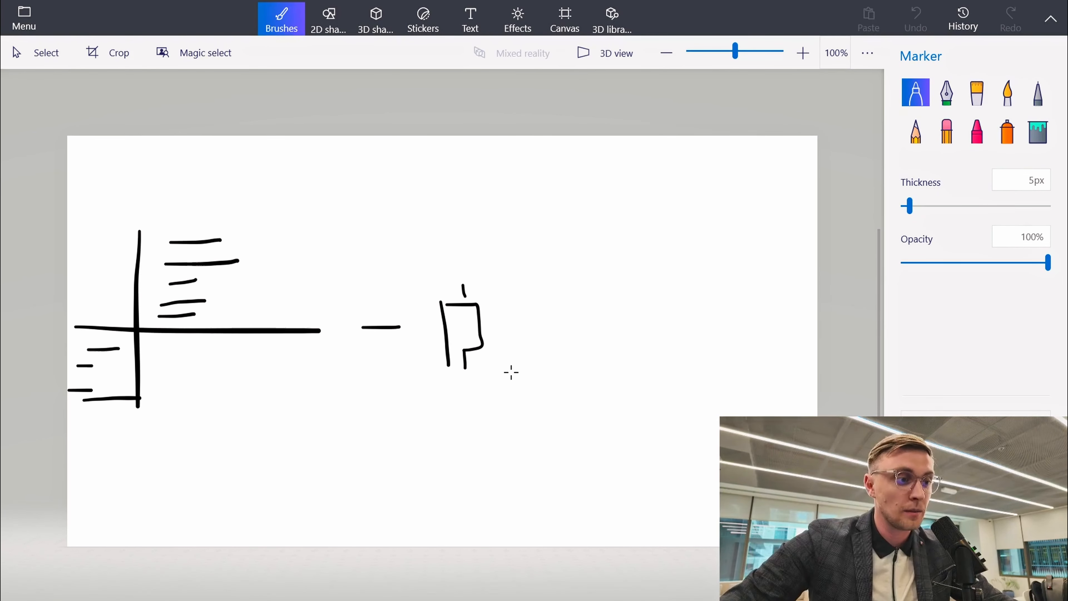
pyautogui.moveTo(510, 368); pyautogui.dragTo(620, 252)
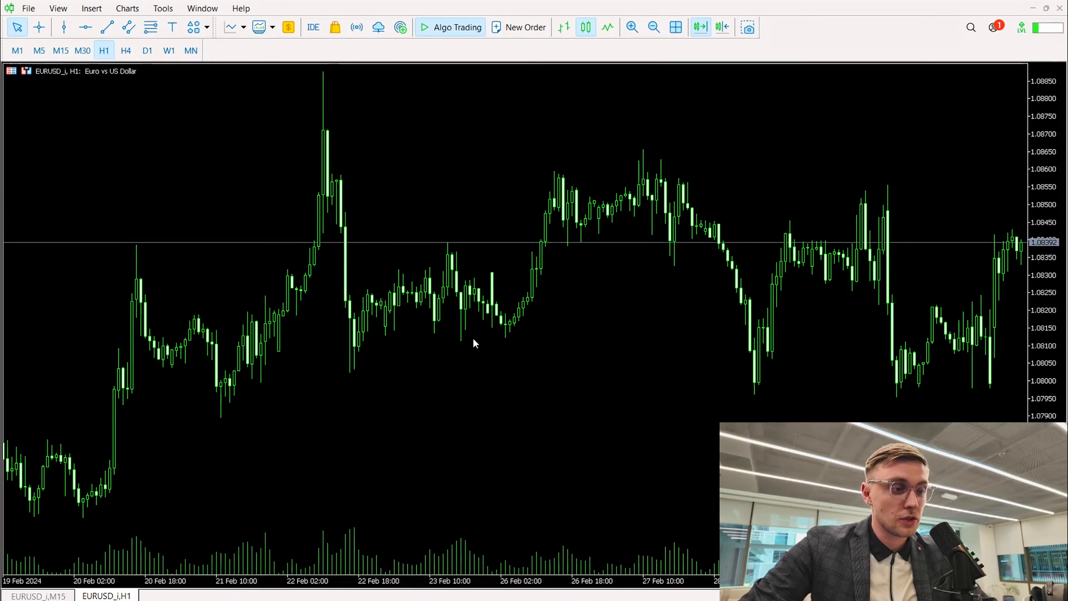
pyautogui.moveTo(458, 566)
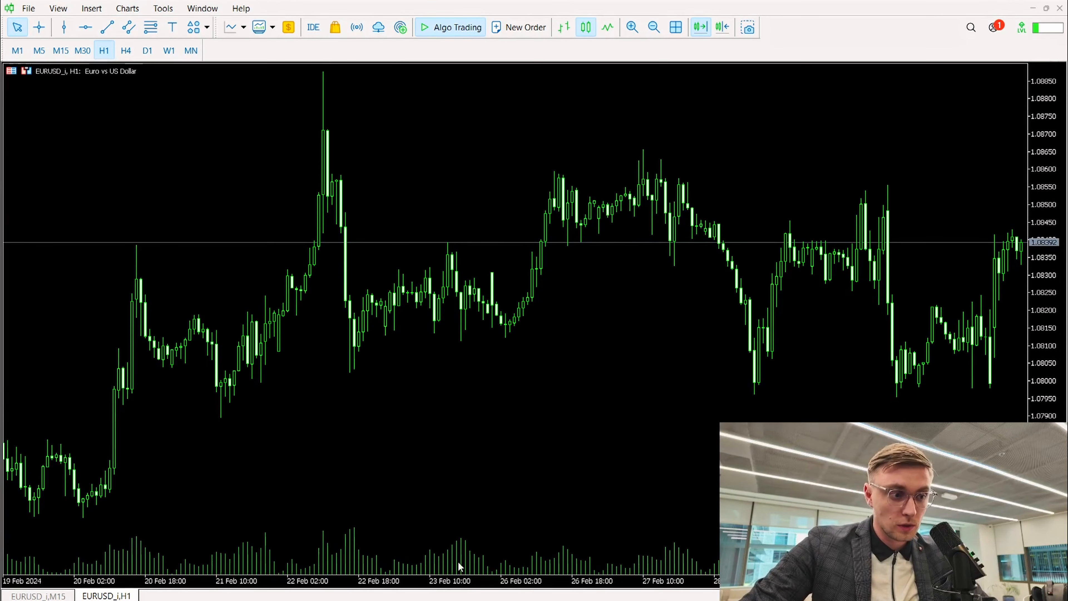
pyautogui.moveTo(692, 573)
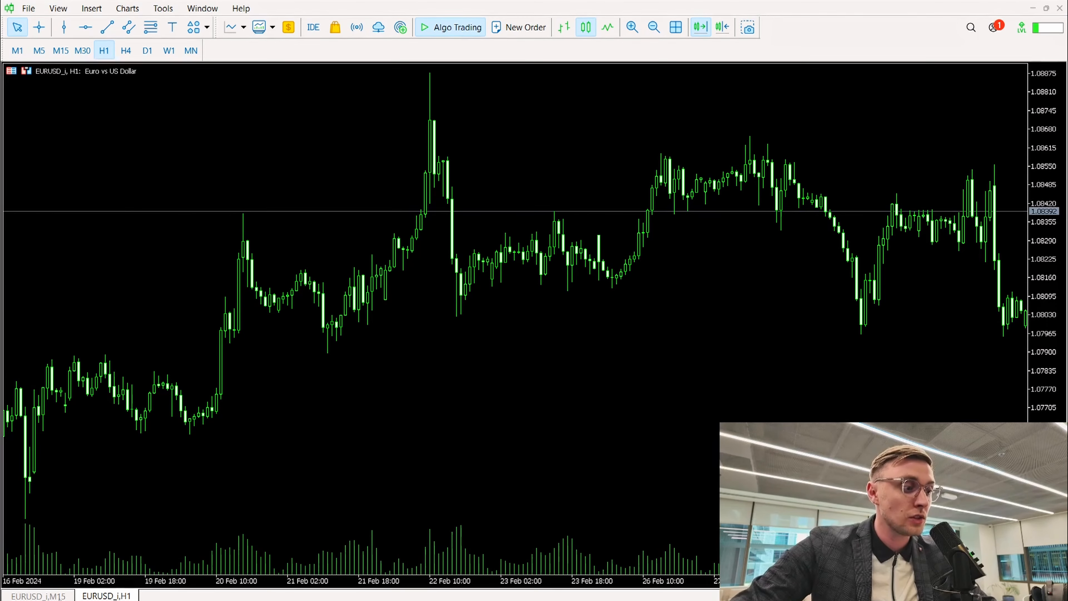
# Step: Show the plain EURUSD_i,H1 chart without volume profiles
pyautogui.click(60, 50)
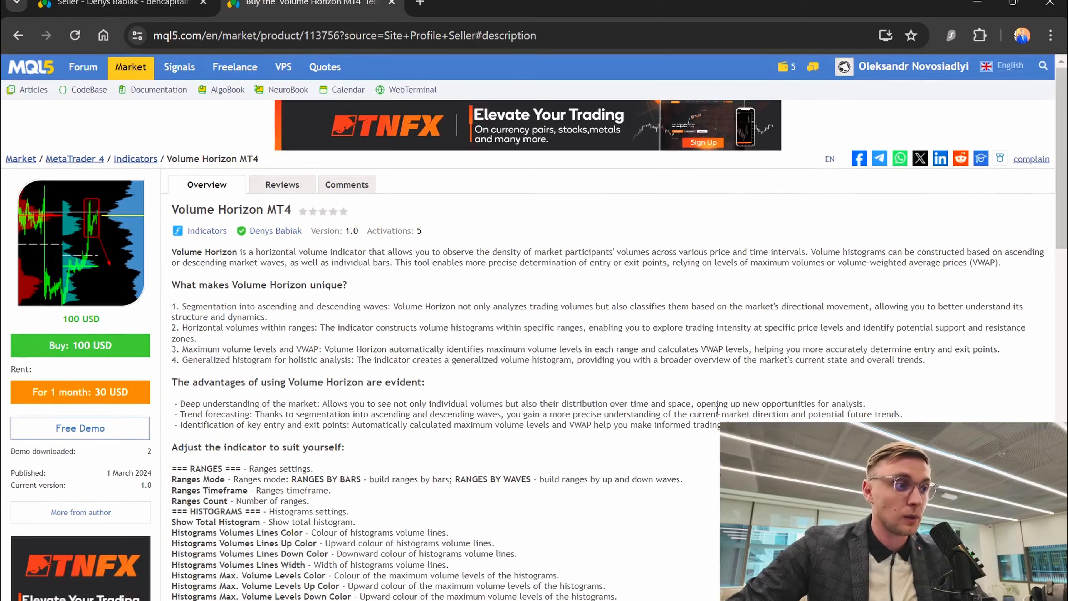
# Step: Scroll through the Volume Horizon MT4 product description and settings list
pyautogui.scroll(-3)
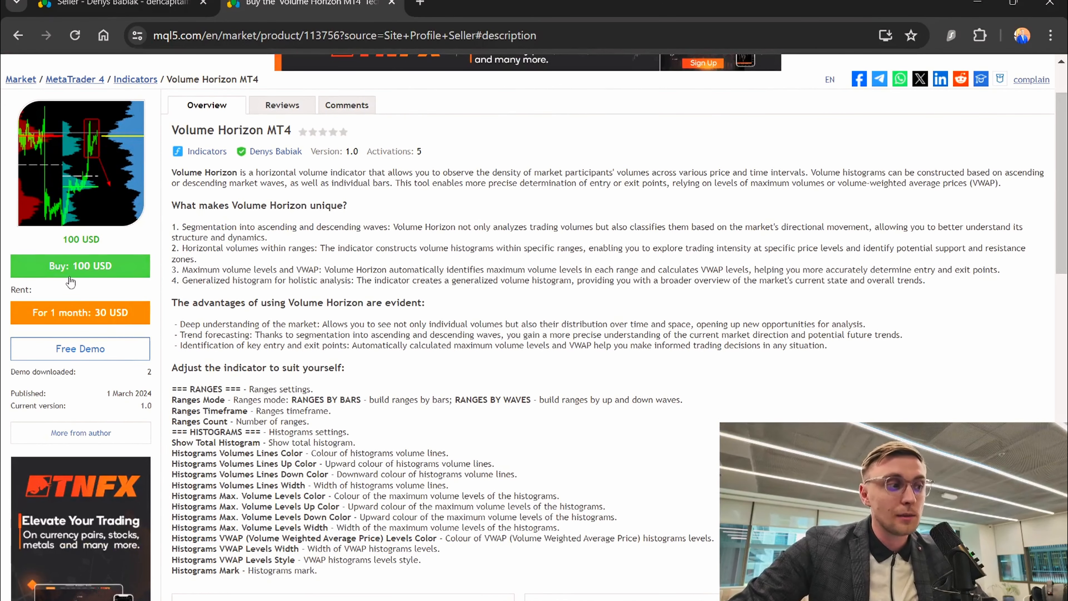
pyautogui.scroll(-3)
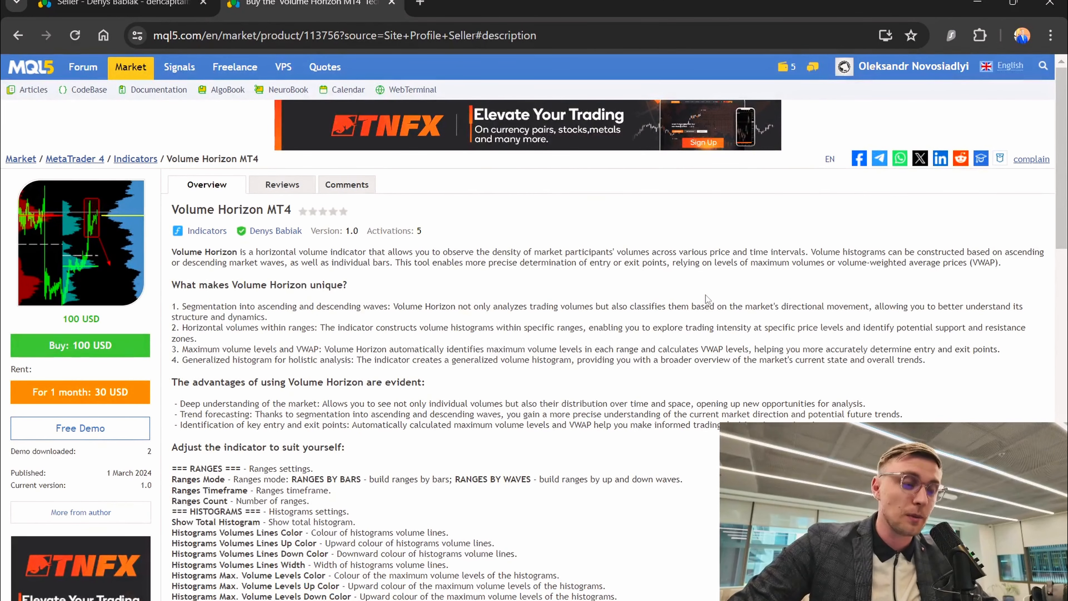
pyautogui.scroll(-3)
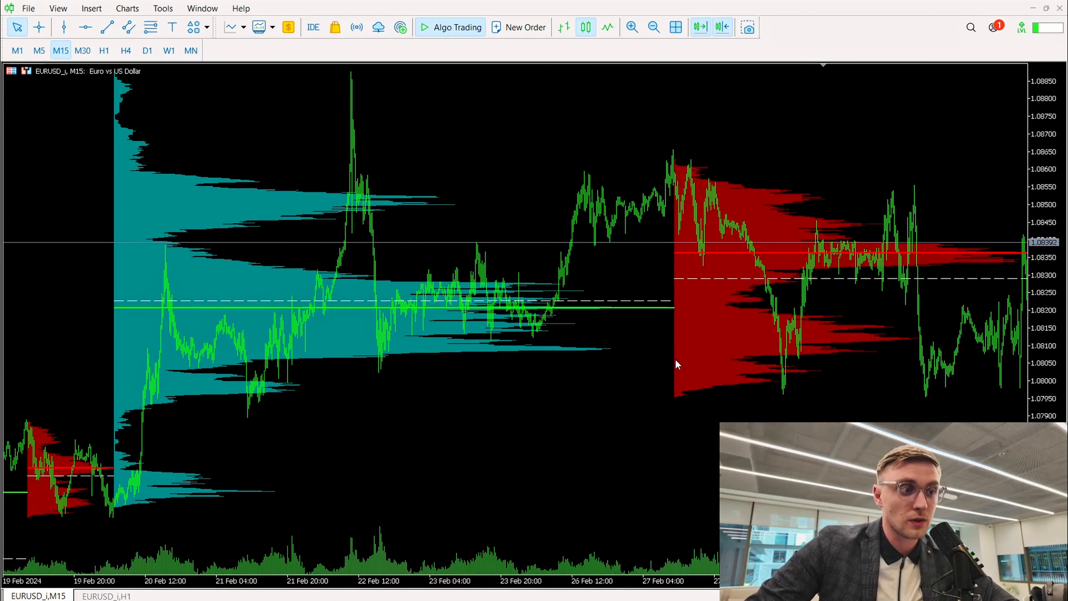
pyautogui.moveTo(710, 228)
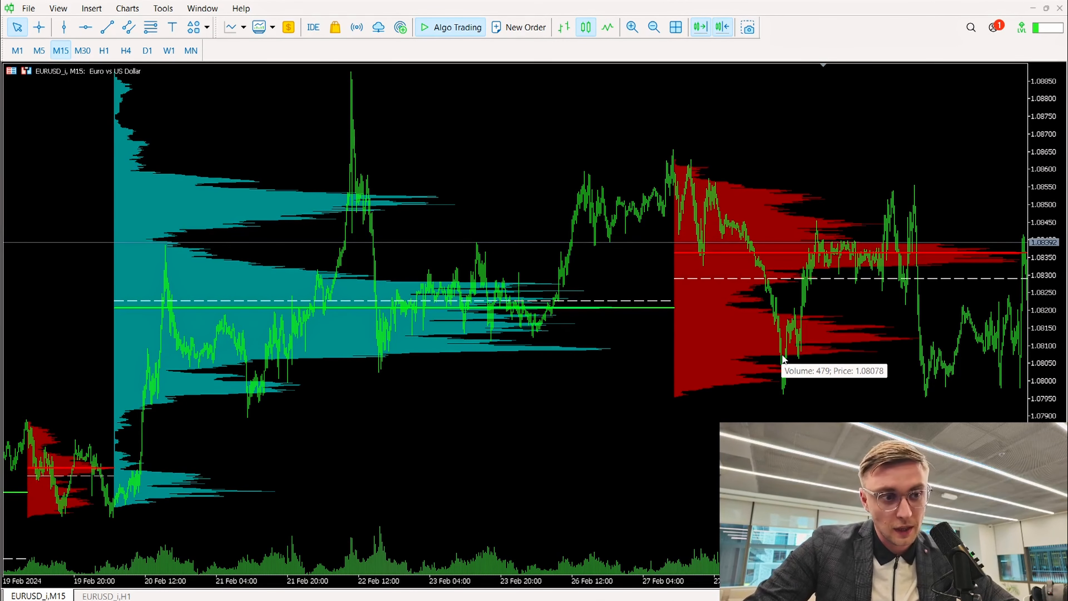
pyautogui.moveTo(782, 349)
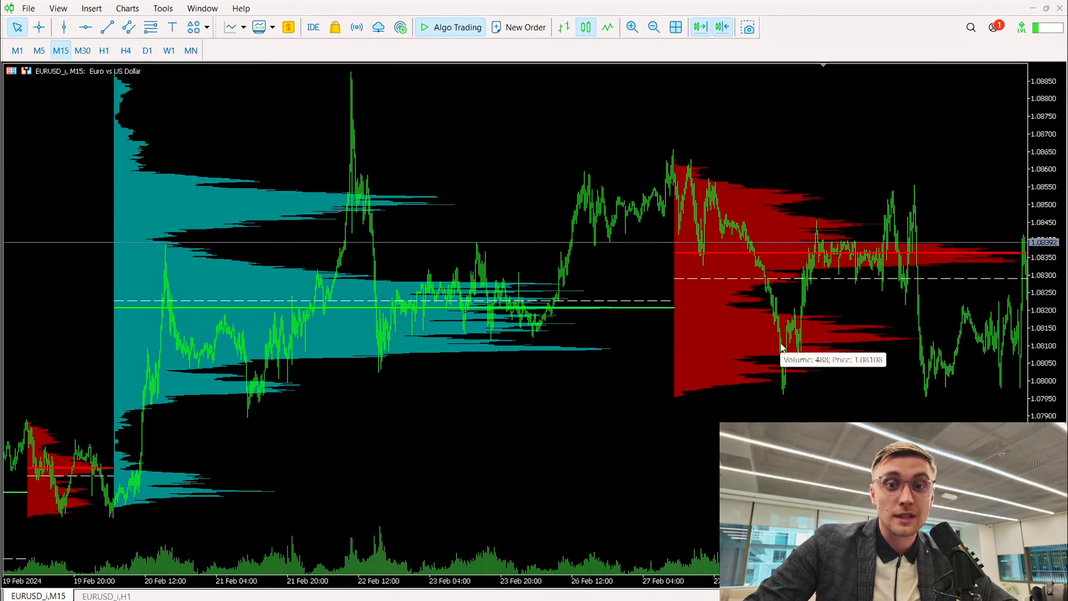
pyautogui.moveTo(797, 286)
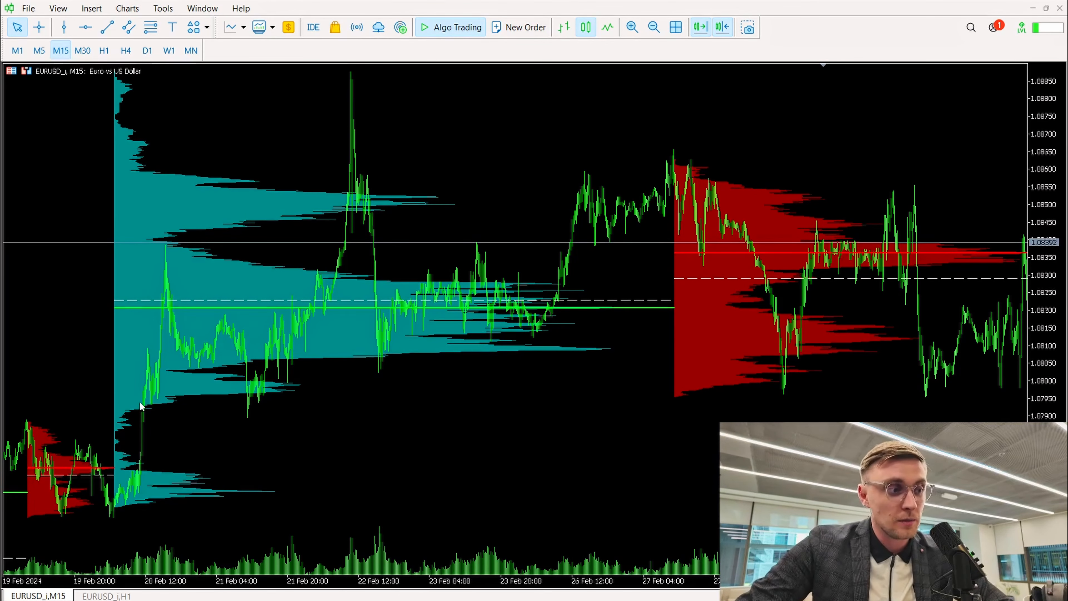
pyautogui.moveTo(278, 231)
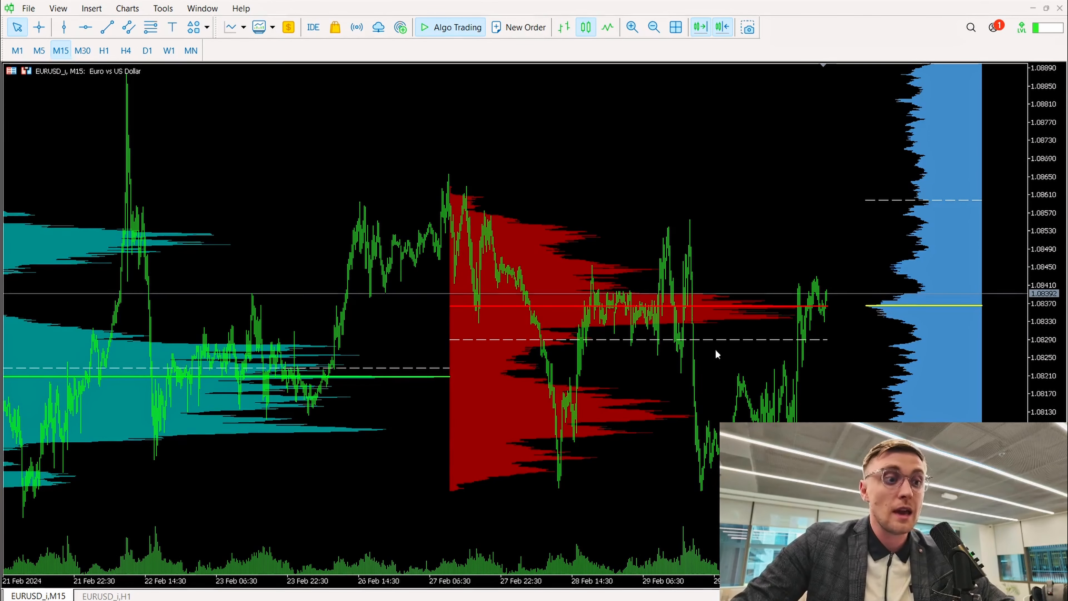
pyautogui.moveTo(723, 344)
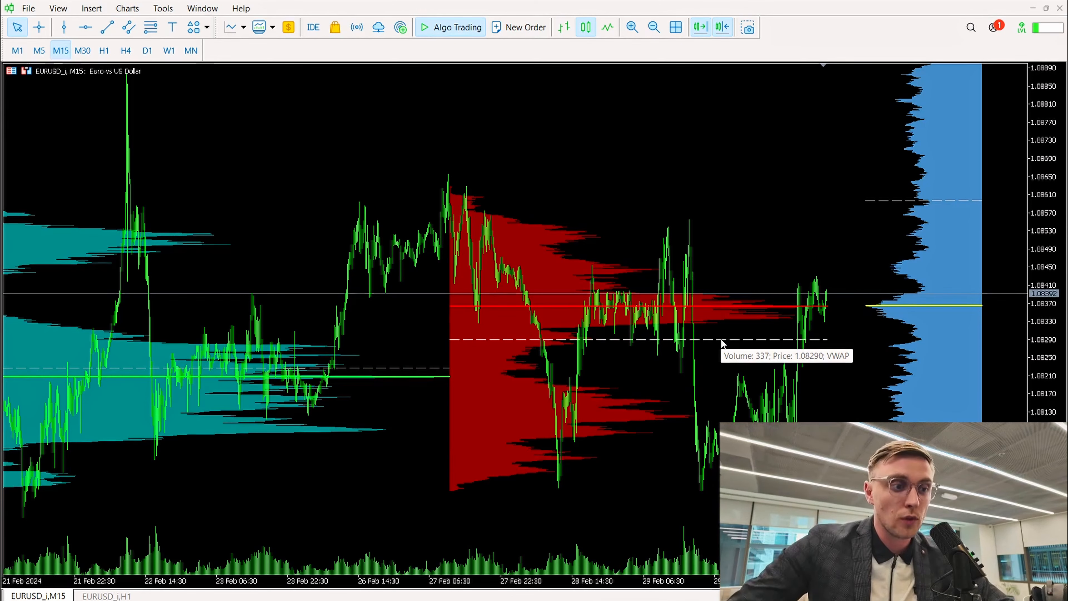
pyautogui.moveTo(725, 314)
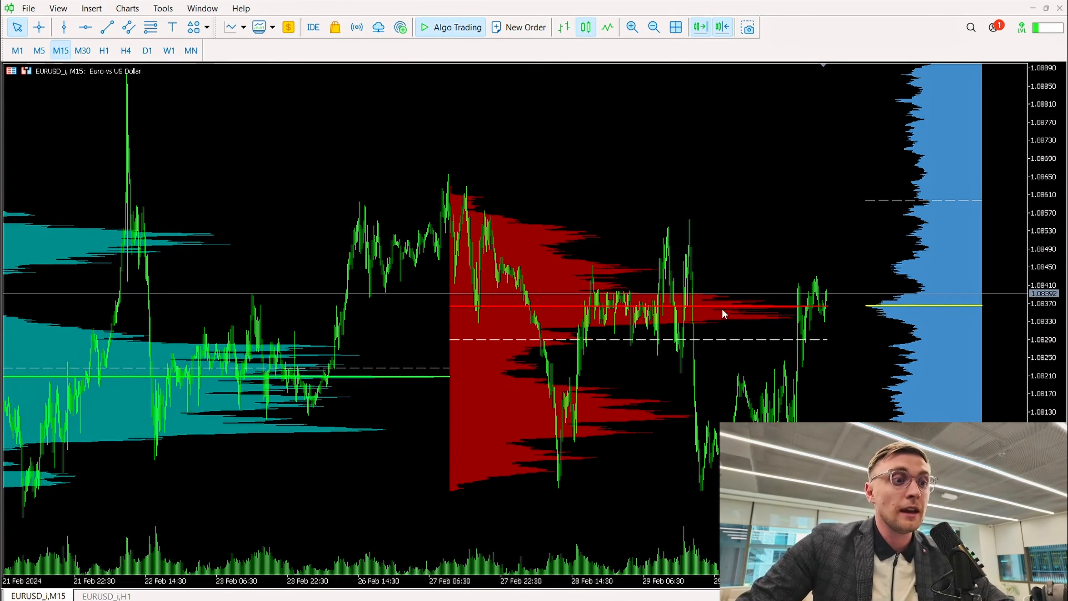
pyautogui.moveTo(736, 340)
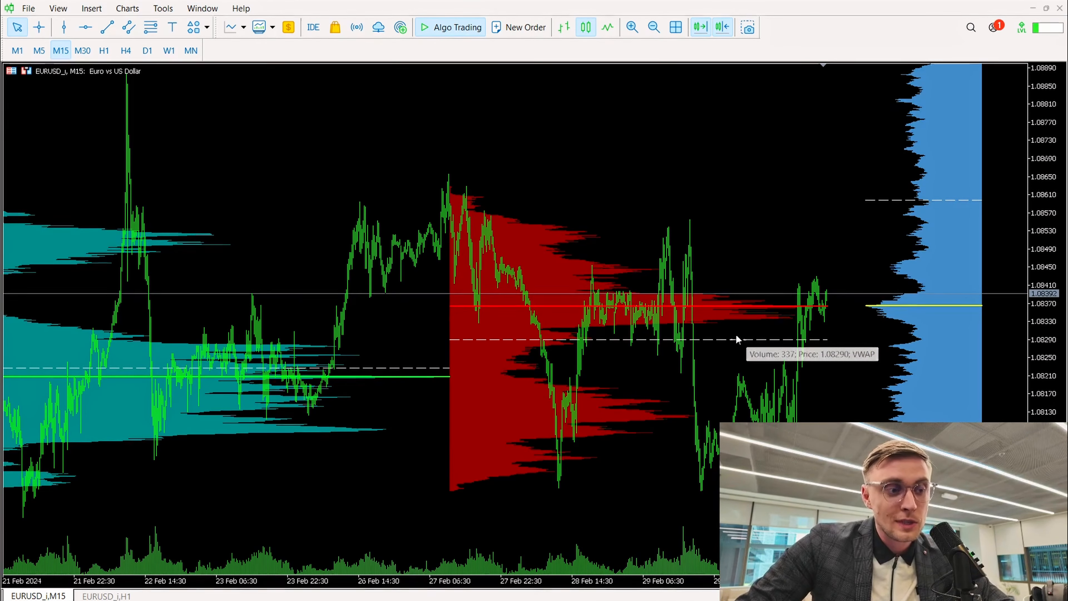
pyautogui.moveTo(612, 332)
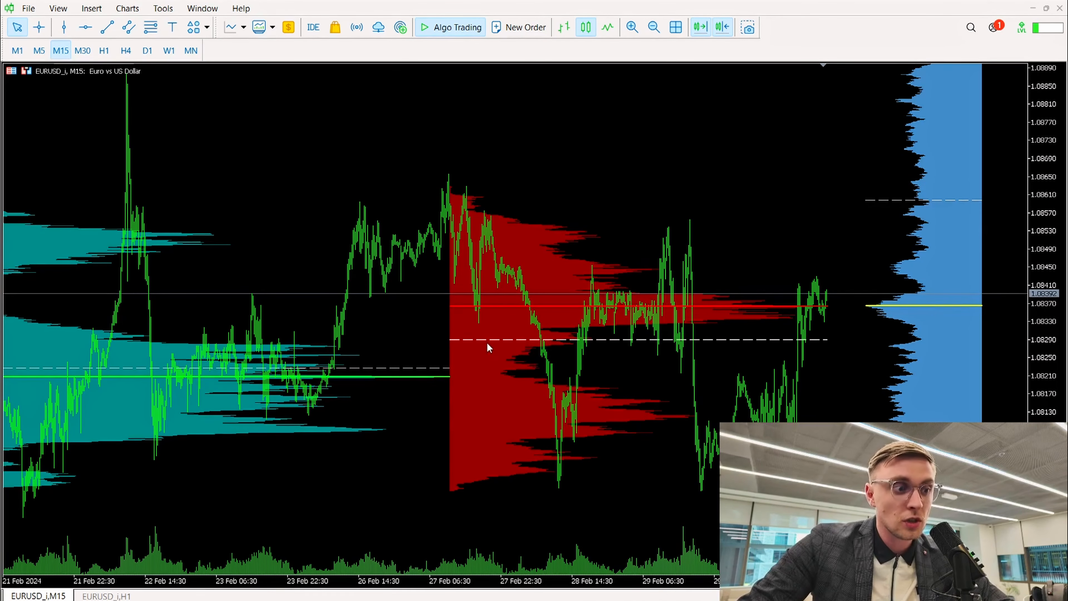
pyautogui.moveTo(640, 344)
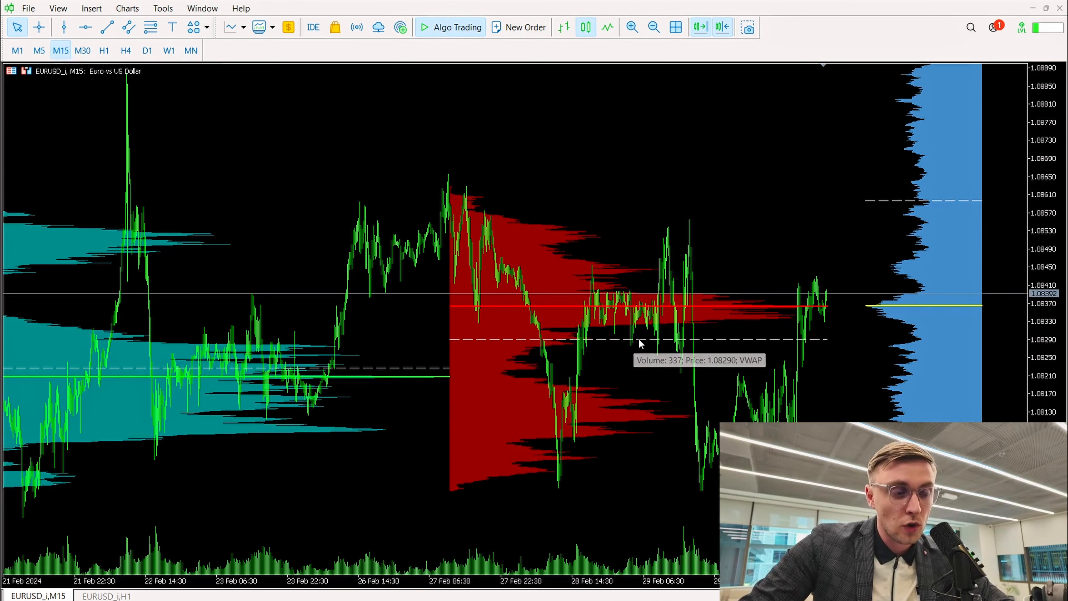
pyautogui.moveTo(491, 228)
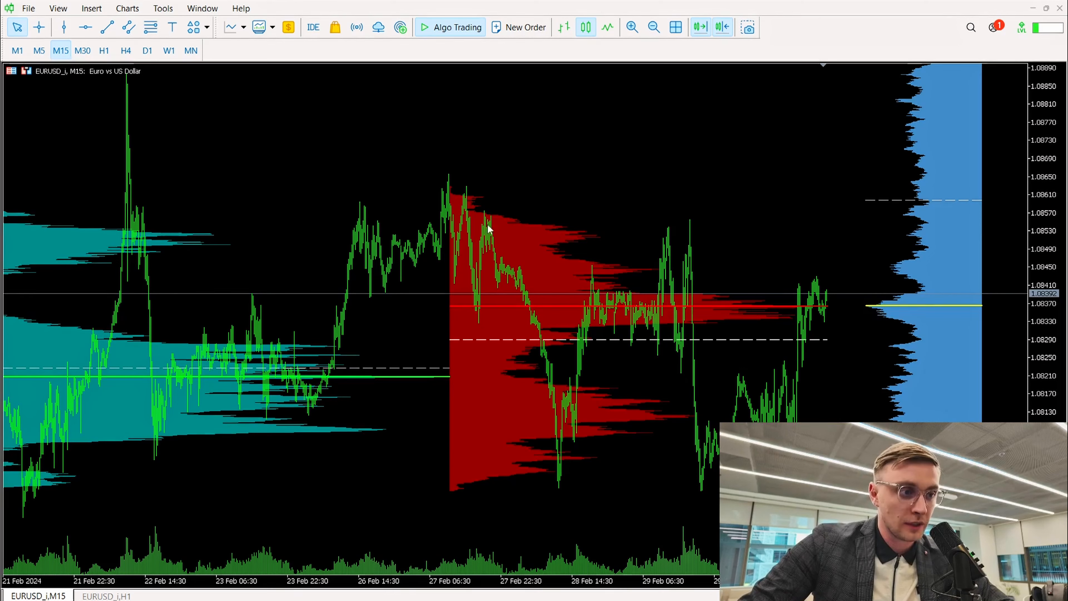
pyautogui.moveTo(568, 449)
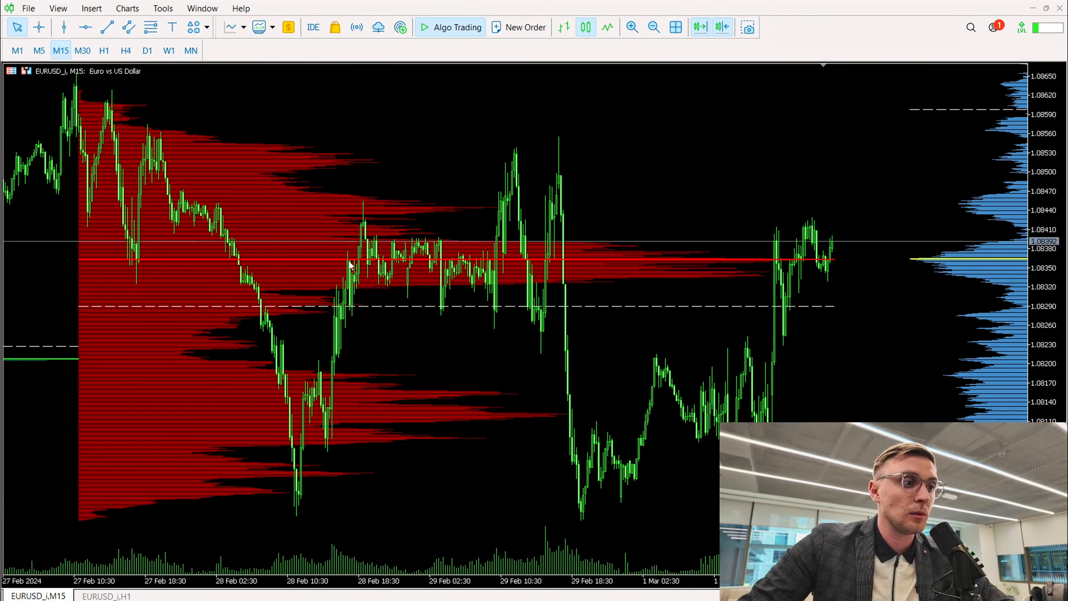
pyautogui.moveTo(359, 252)
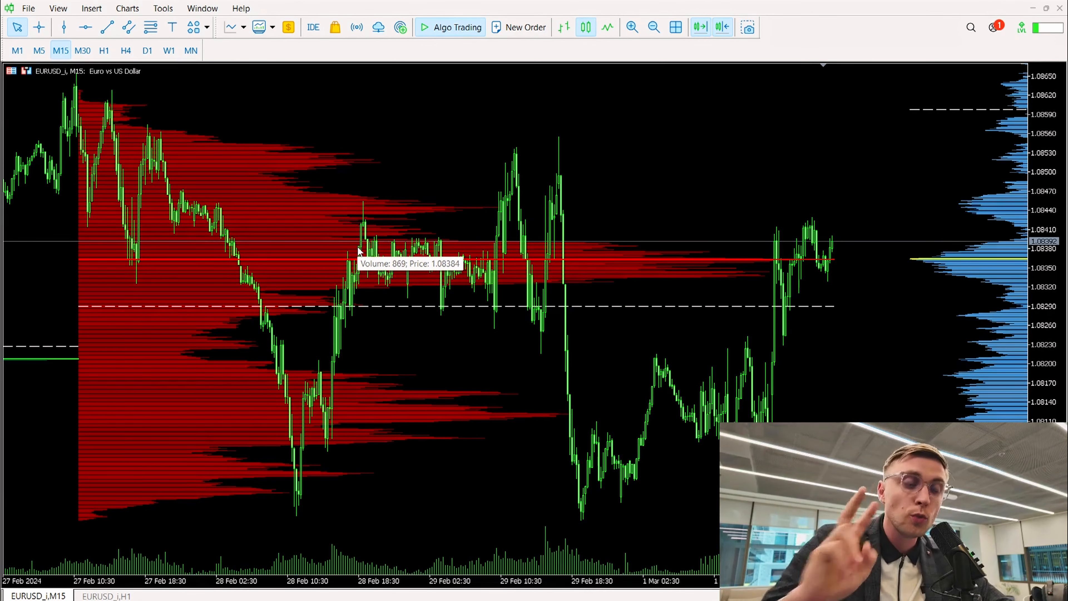
pyautogui.moveTo(450, 318)
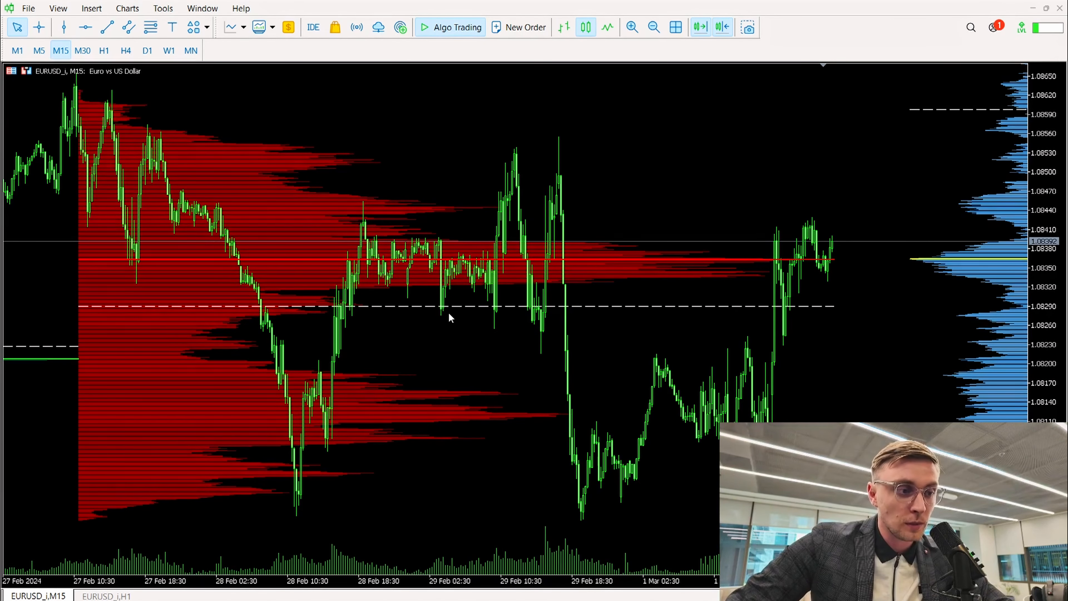
pyautogui.moveTo(368, 249)
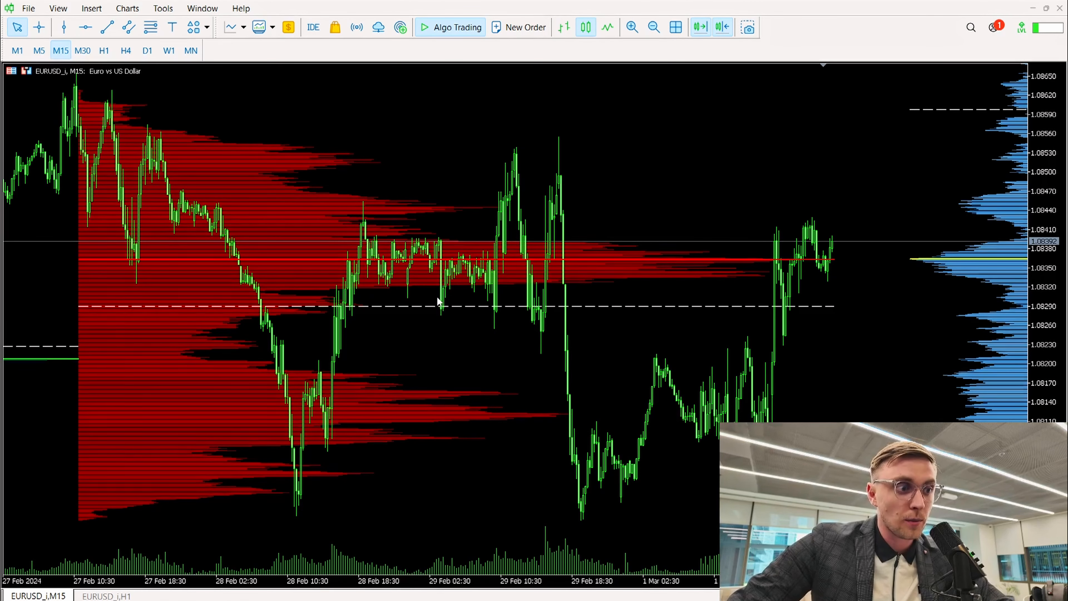
pyautogui.moveTo(495, 310)
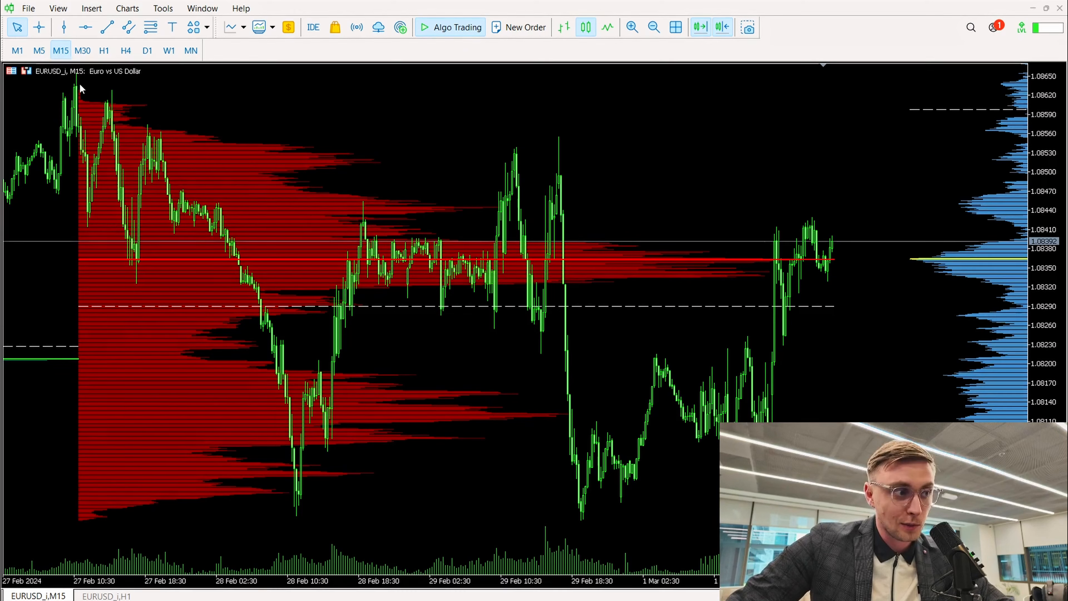
pyautogui.moveTo(486, 304)
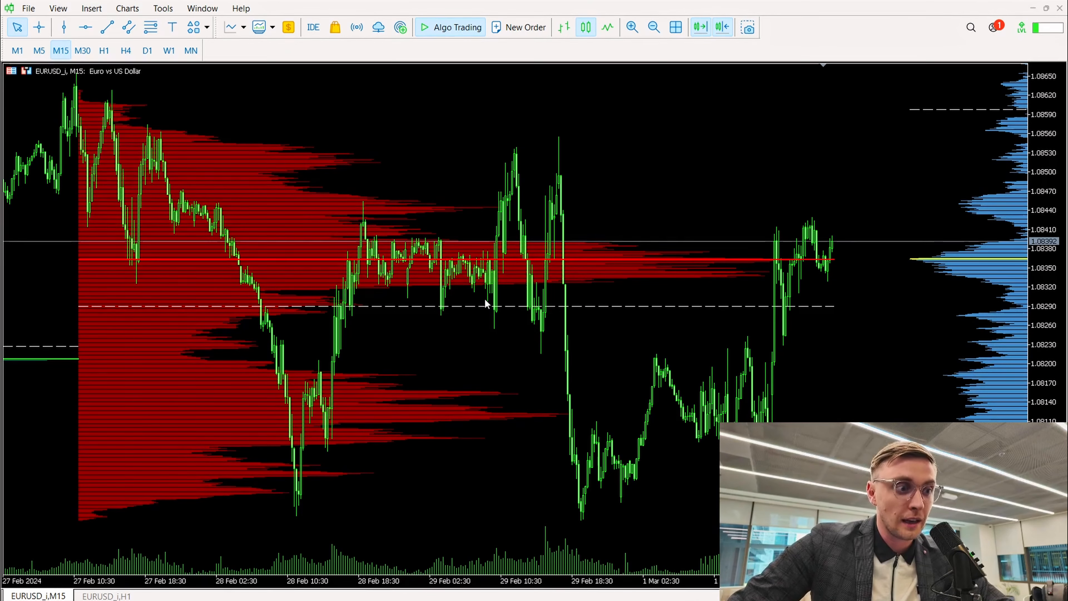
pyautogui.moveTo(536, 315)
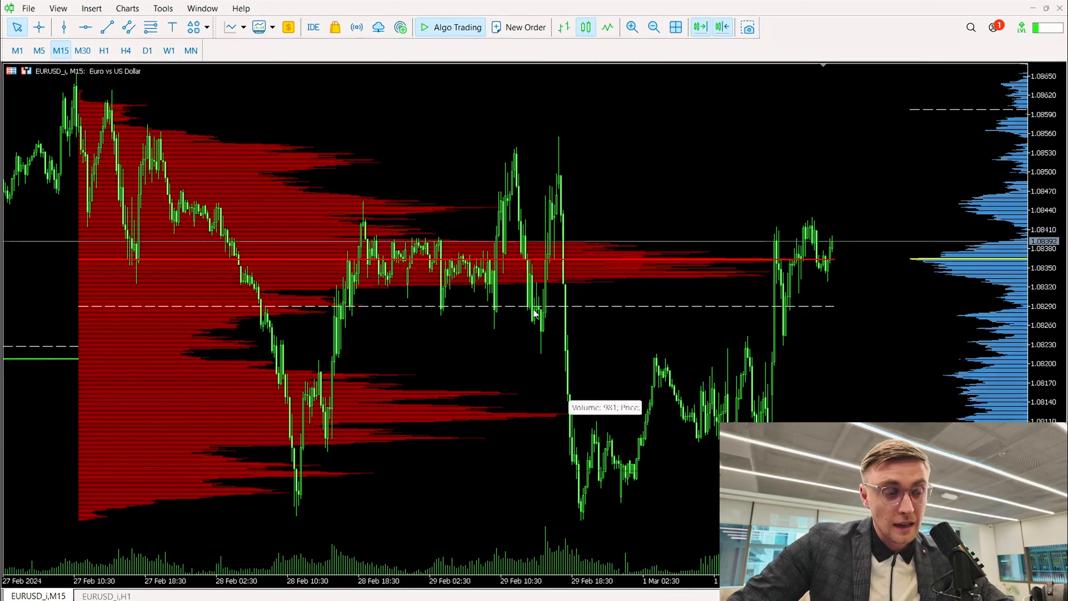
pyautogui.moveTo(506, 264)
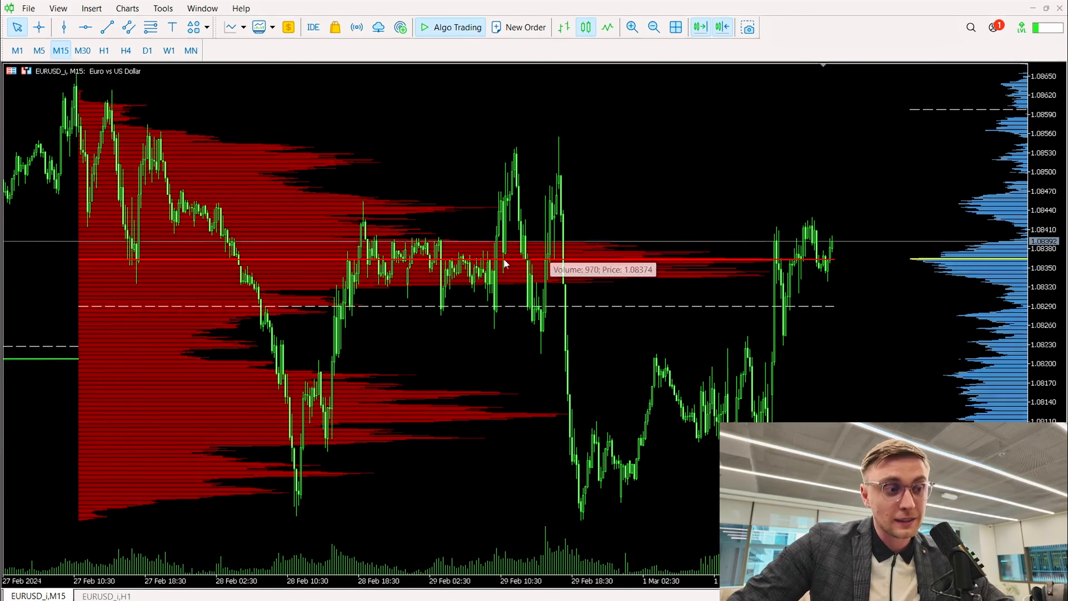
pyautogui.moveTo(562, 325)
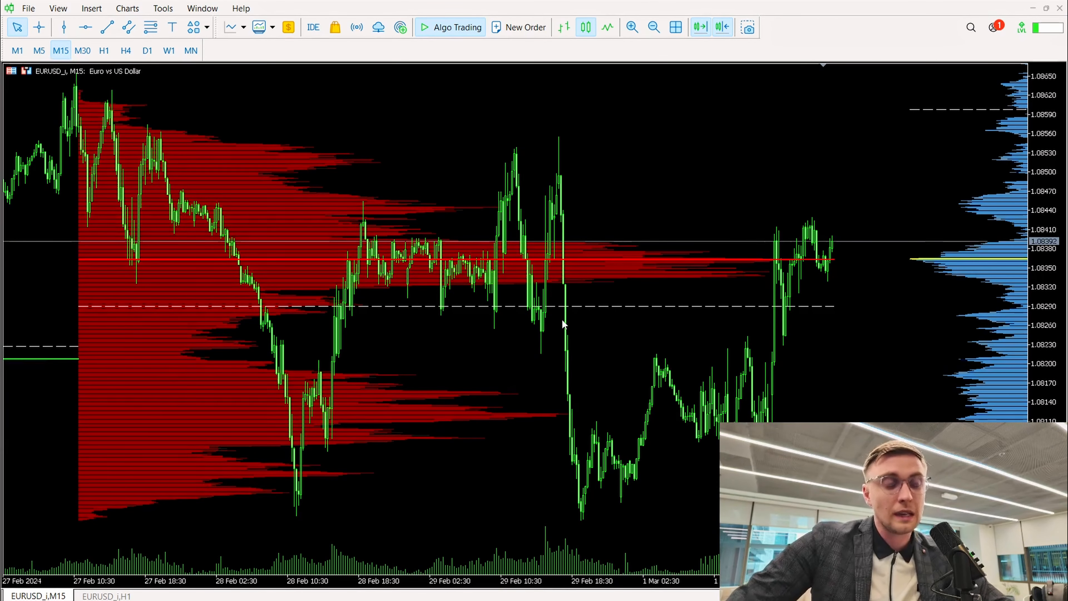
pyautogui.moveTo(562, 291)
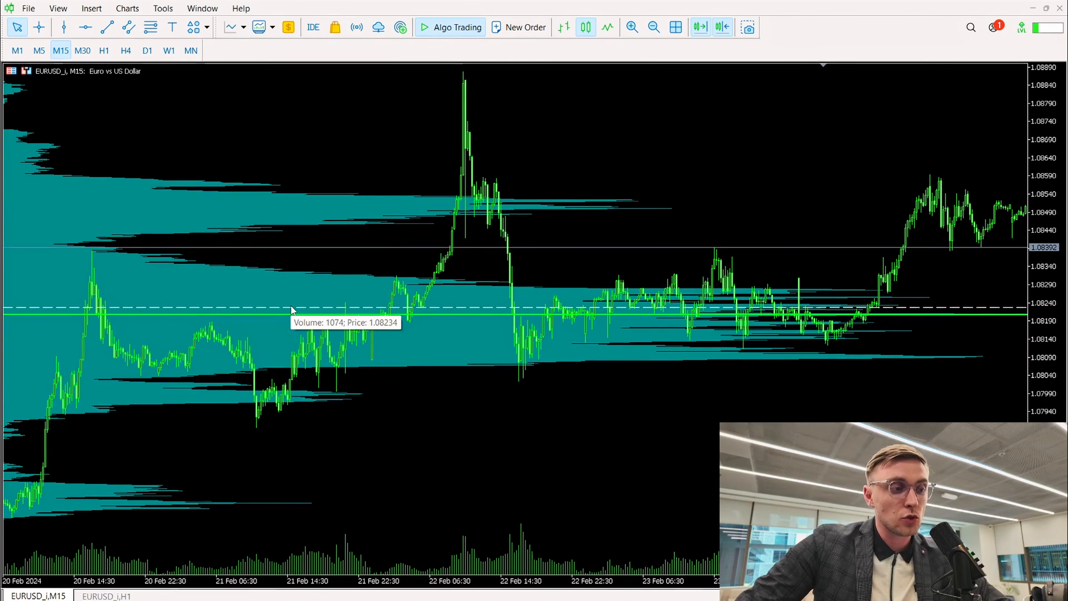
pyautogui.moveTo(306, 235)
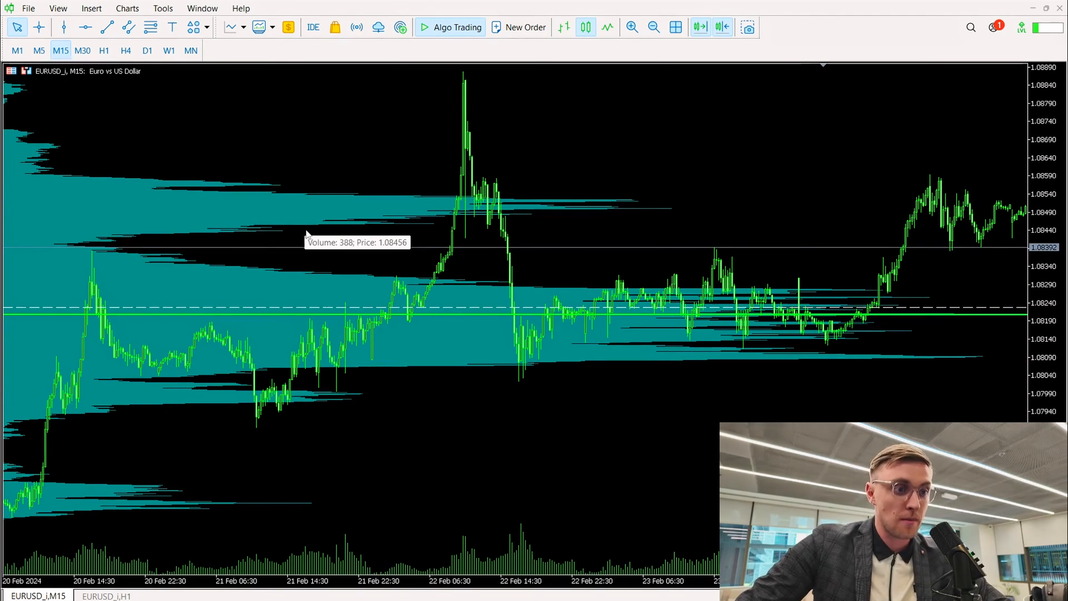
pyautogui.moveTo(272, 243)
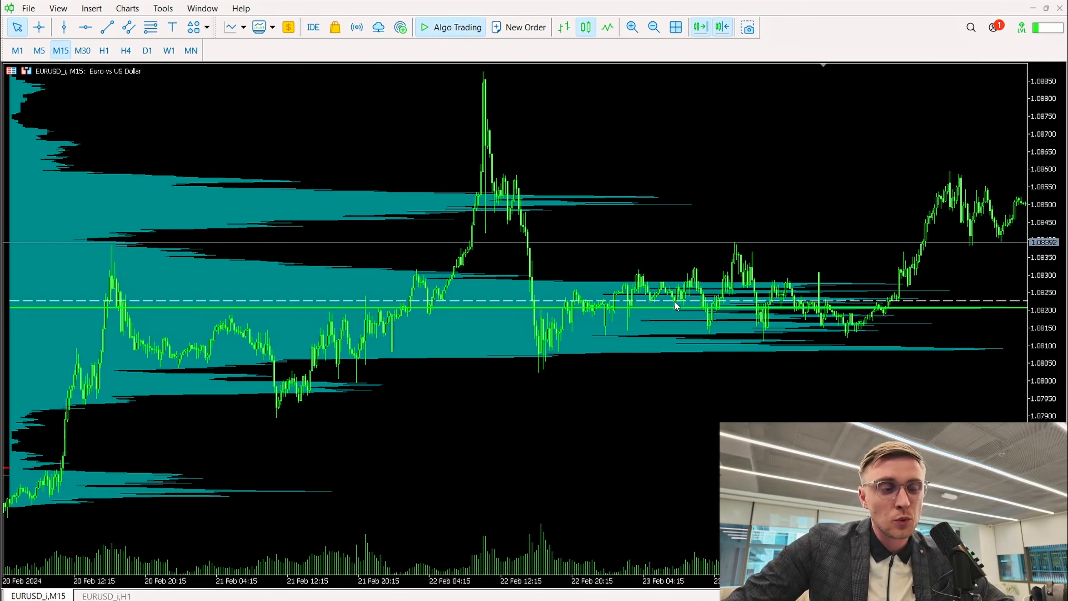
pyautogui.moveTo(671, 321)
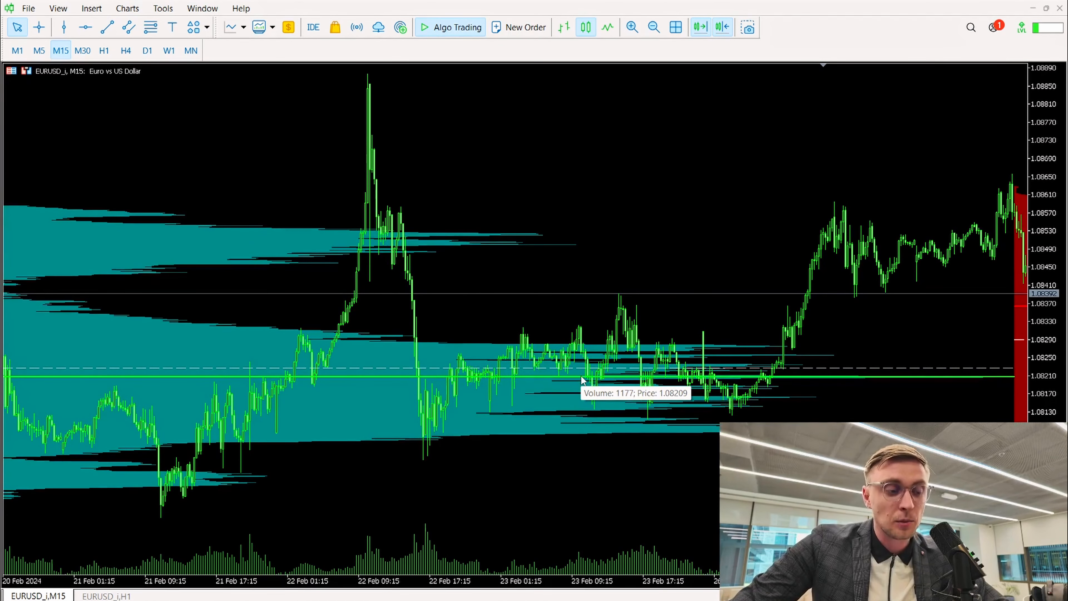
pyautogui.moveTo(511, 361)
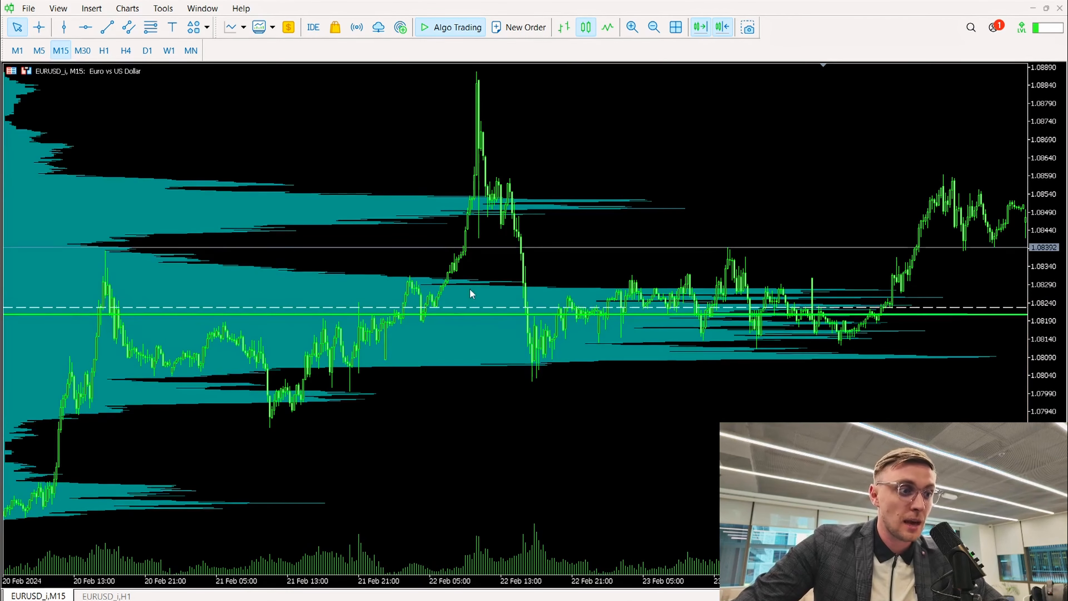
pyautogui.moveTo(422, 307)
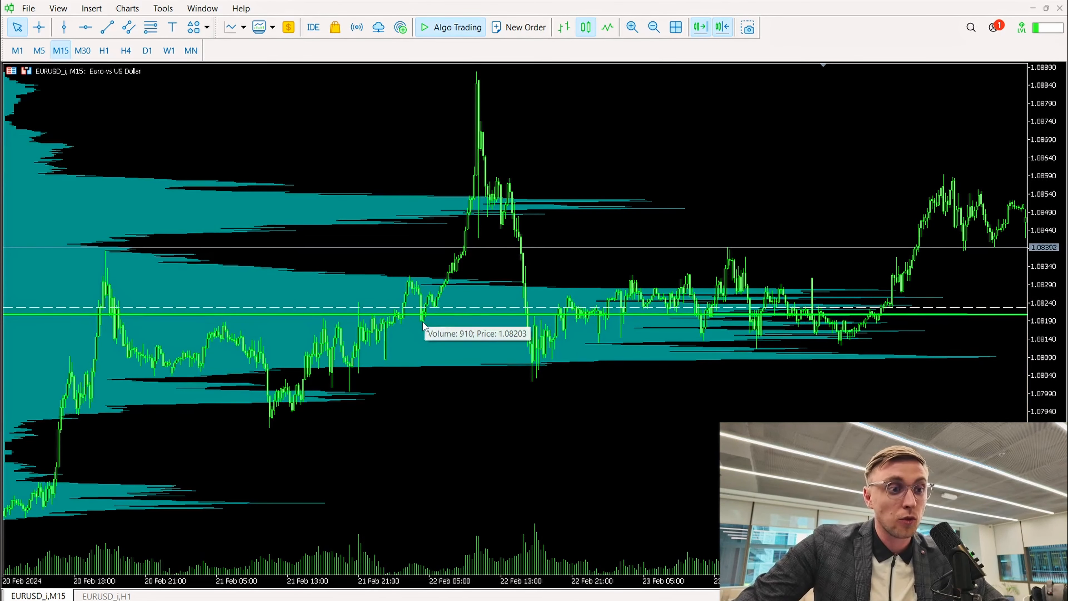
pyautogui.moveTo(426, 339)
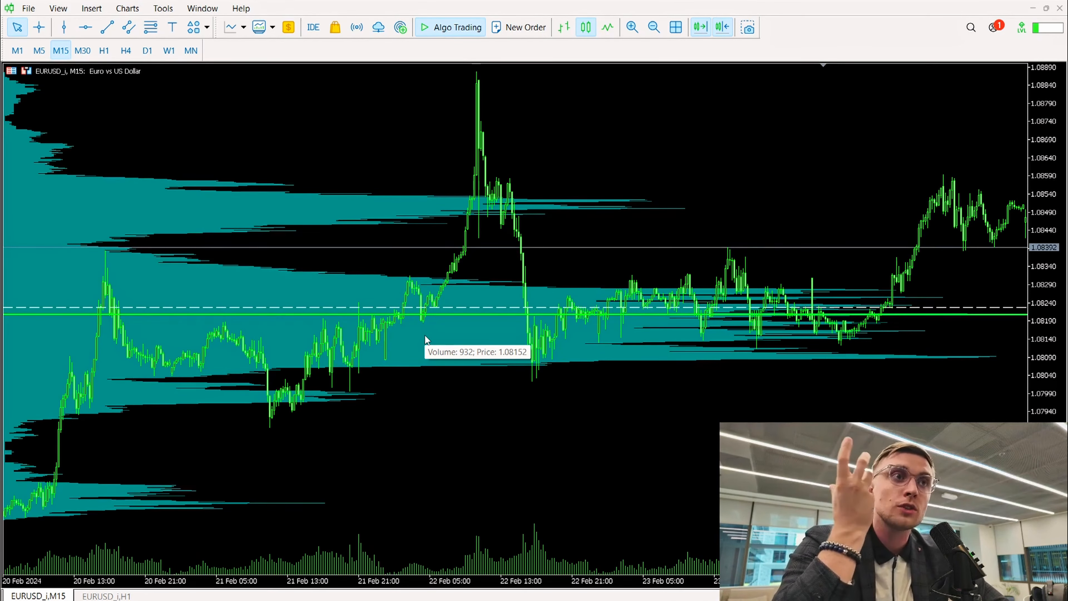
pyautogui.moveTo(638, 314)
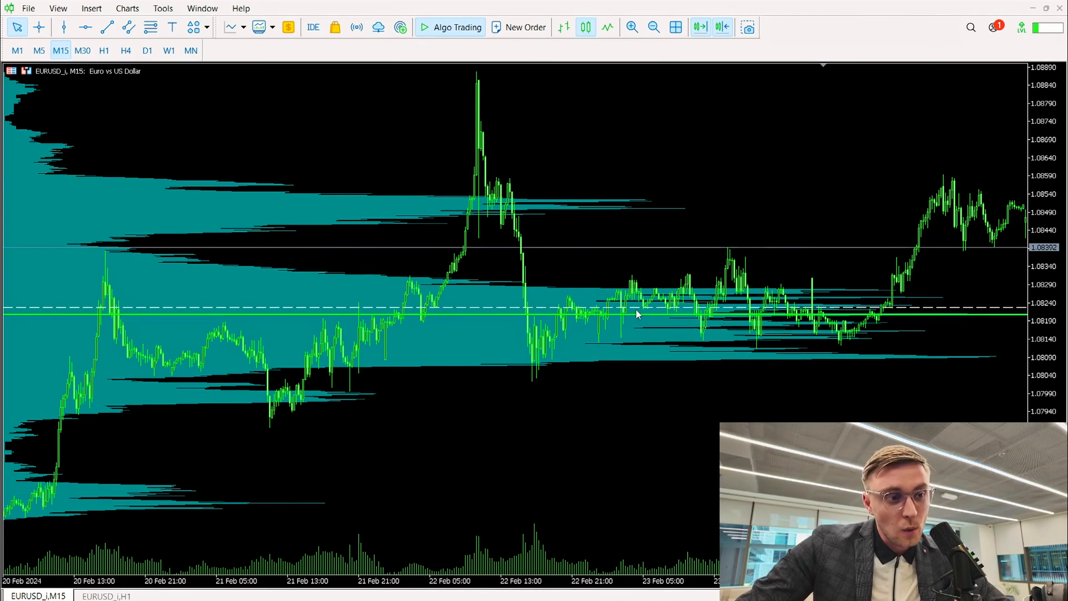
pyautogui.moveTo(697, 321)
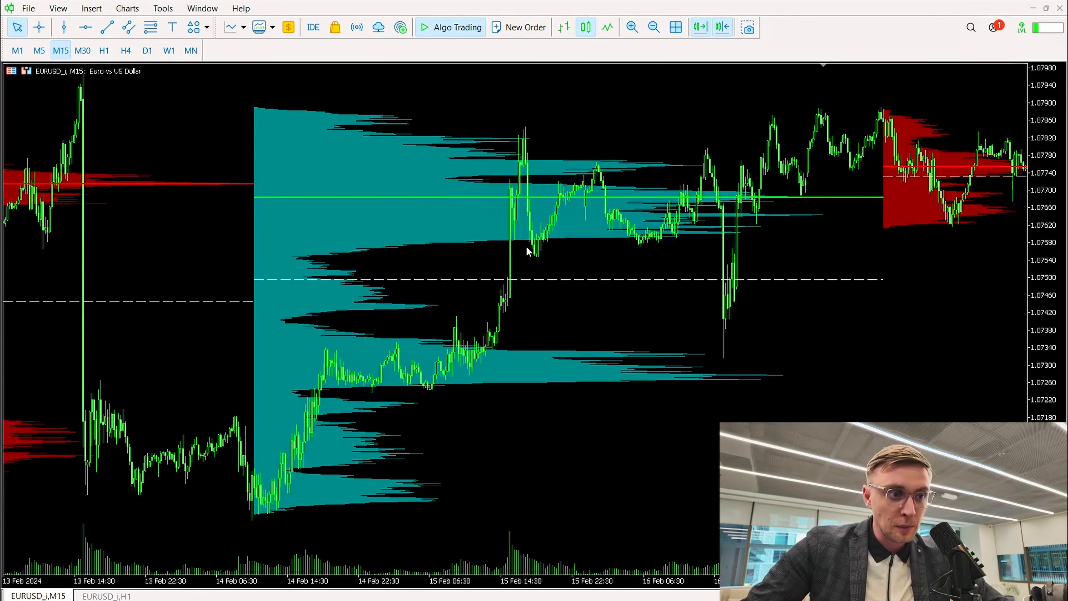
pyautogui.moveTo(593, 259)
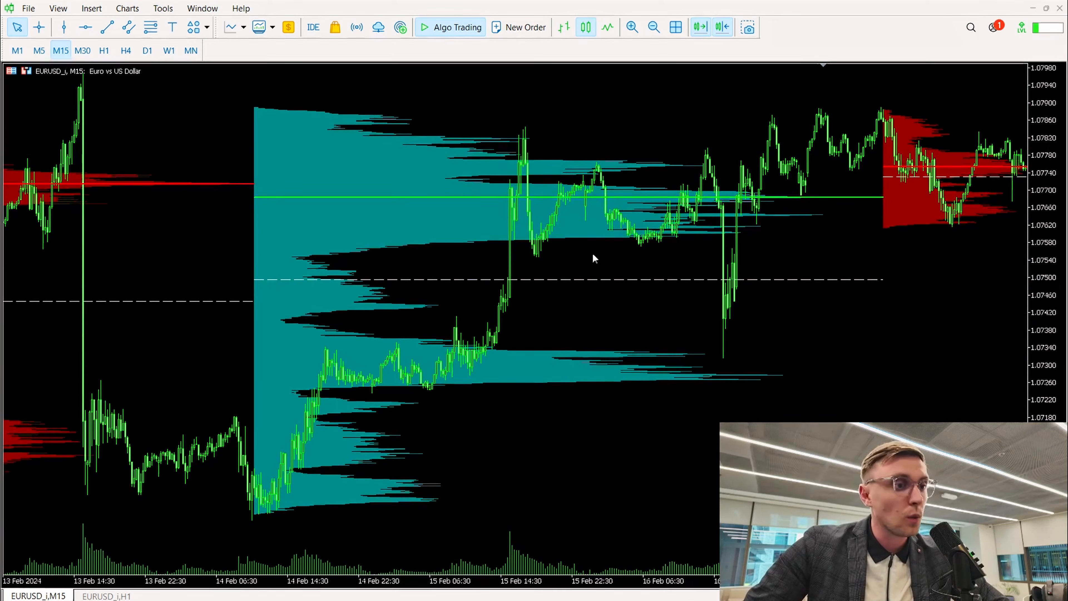
pyautogui.moveTo(557, 315)
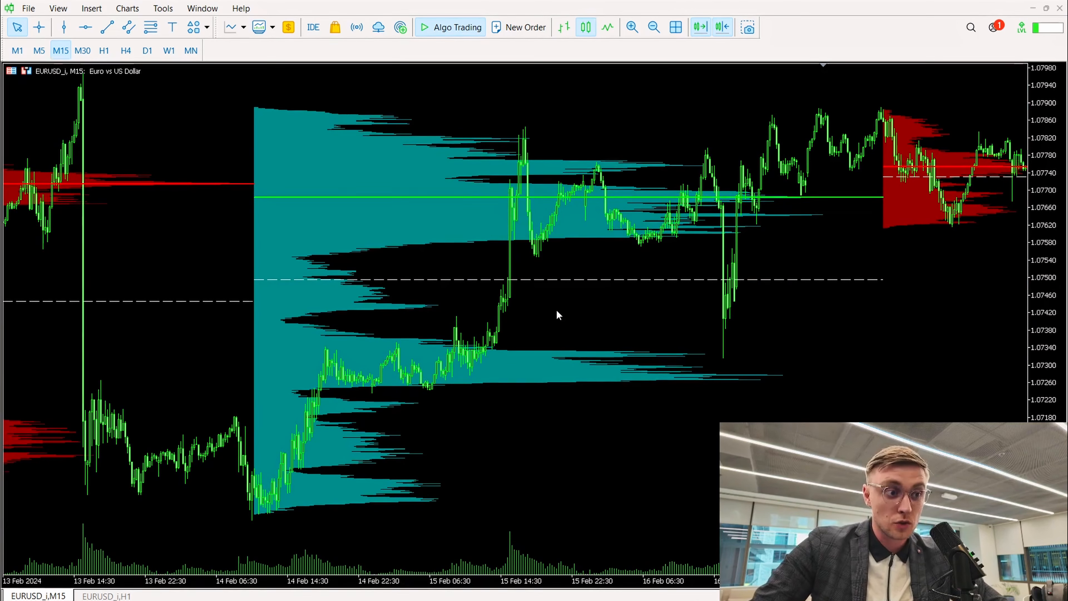
pyautogui.moveTo(593, 189)
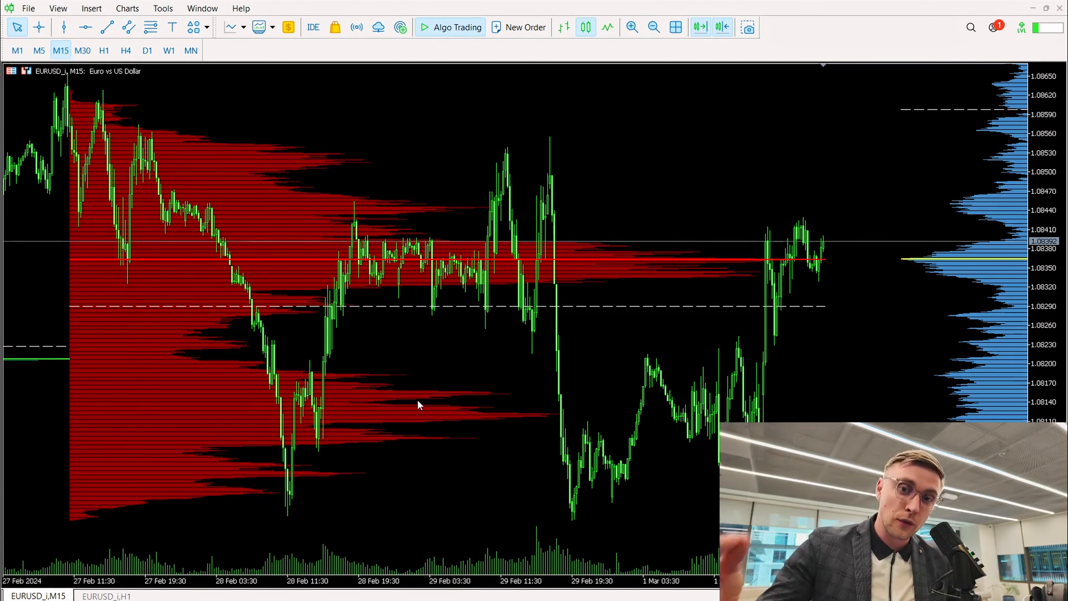
pyautogui.moveTo(298, 439)
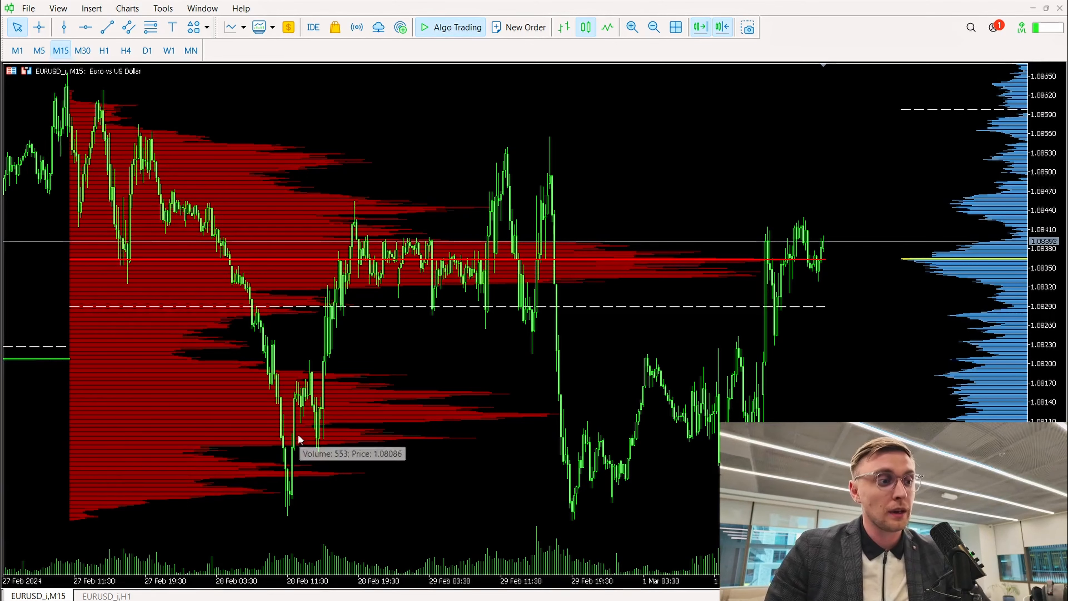
pyautogui.moveTo(297, 438)
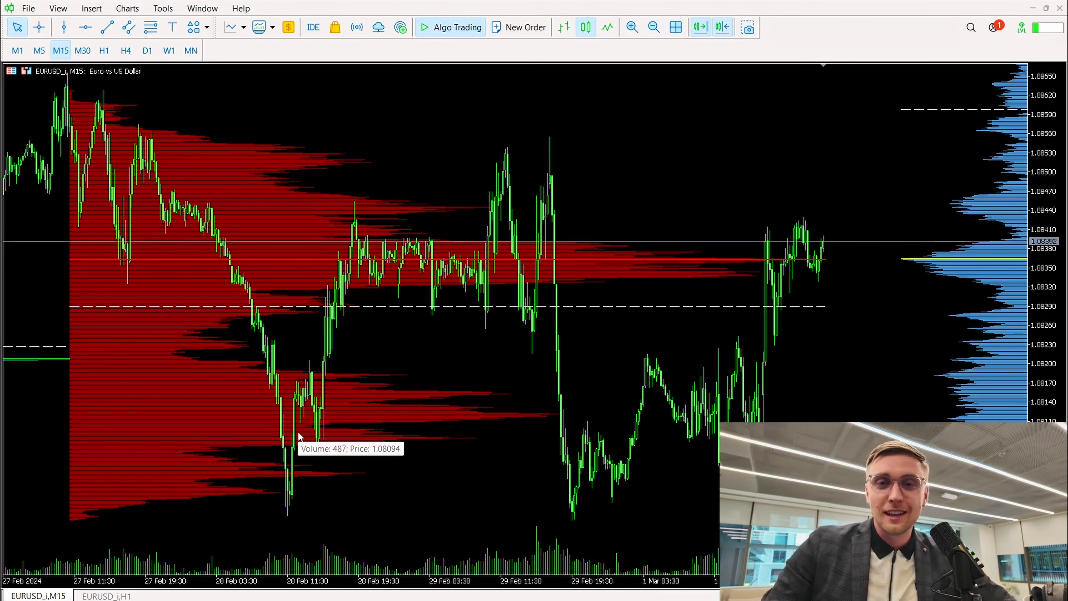
pyautogui.moveTo(402, 409)
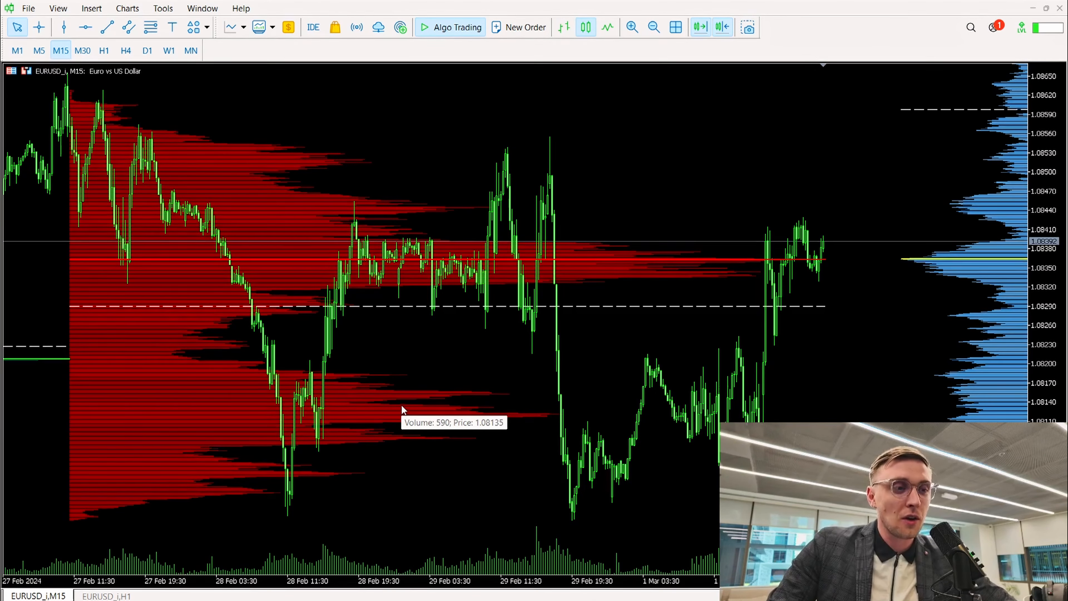
pyautogui.moveTo(346, 177)
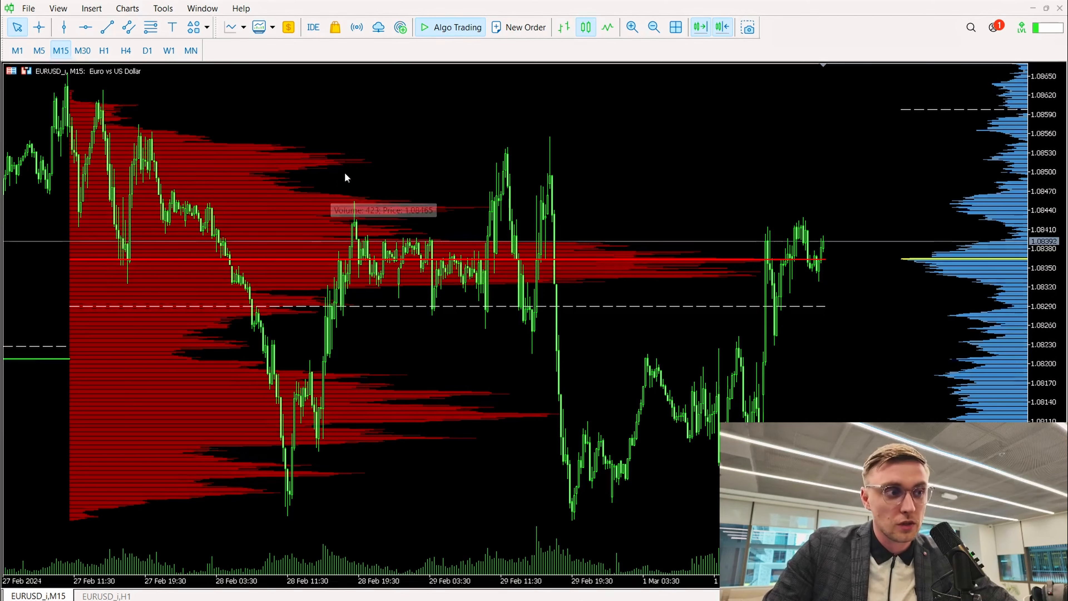
pyautogui.moveTo(407, 355)
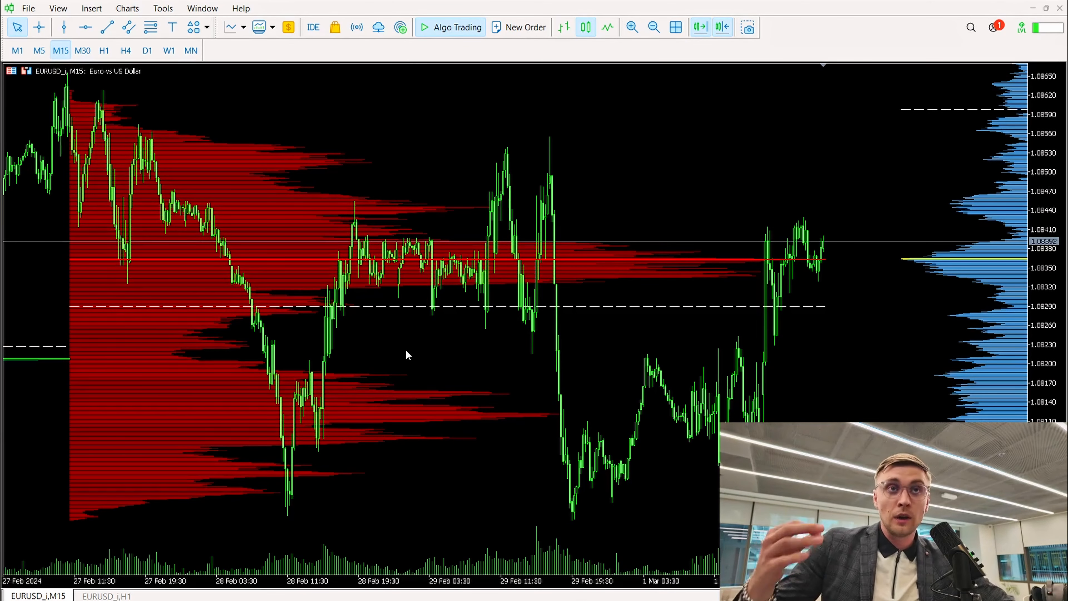